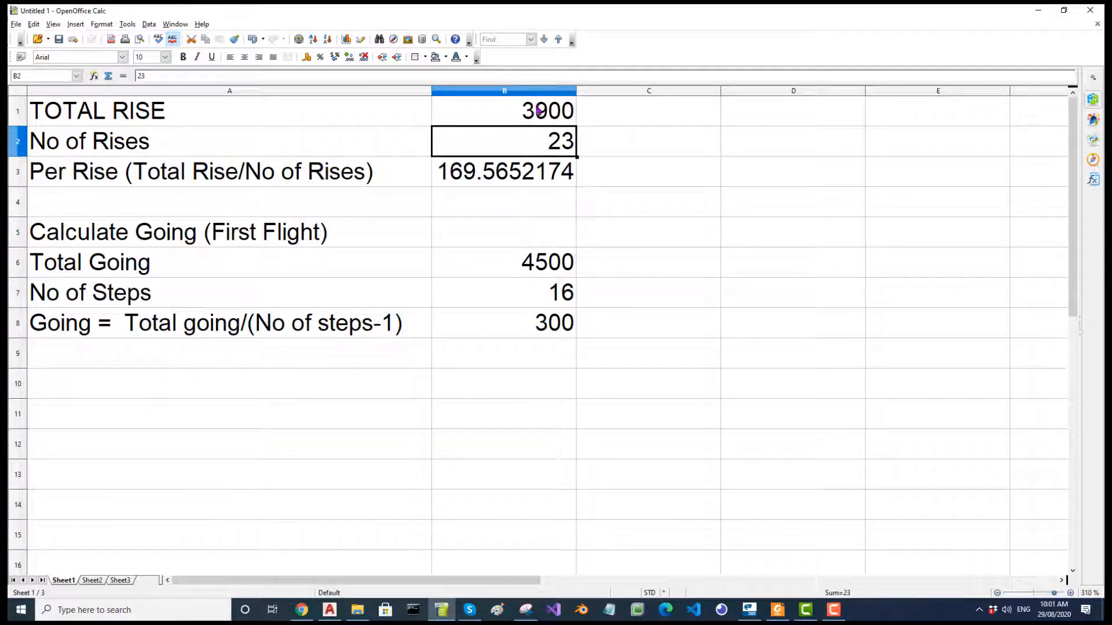
Check the 3900 total rise and the formula behind the 300 going
{"action": "left_click", "coordinate": [503, 110]}
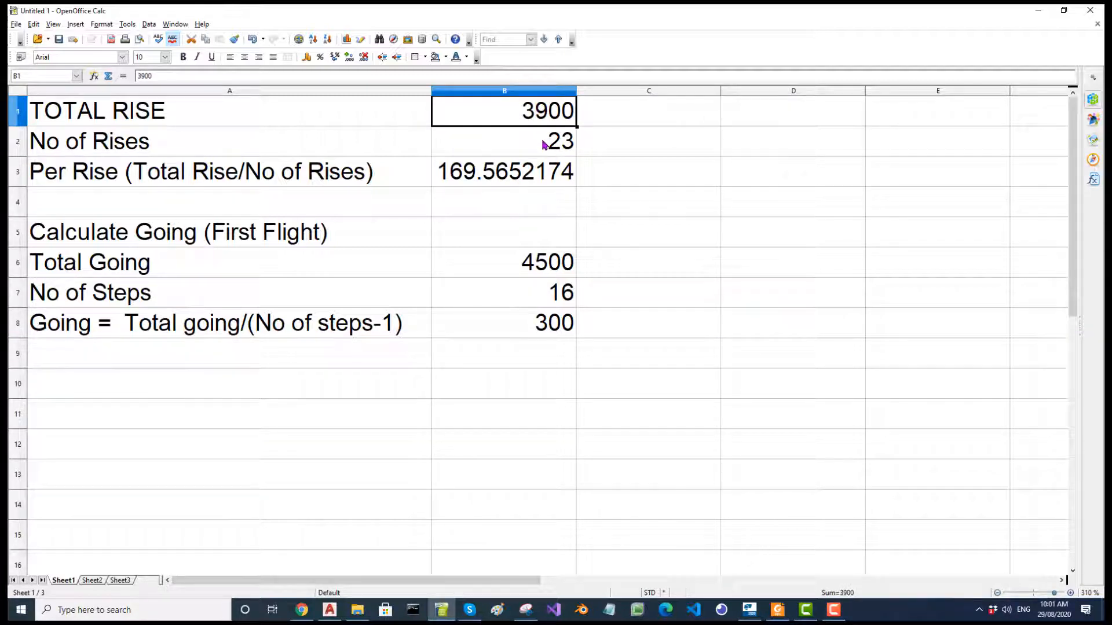
{"action": "left_click", "coordinate": [503, 142]}
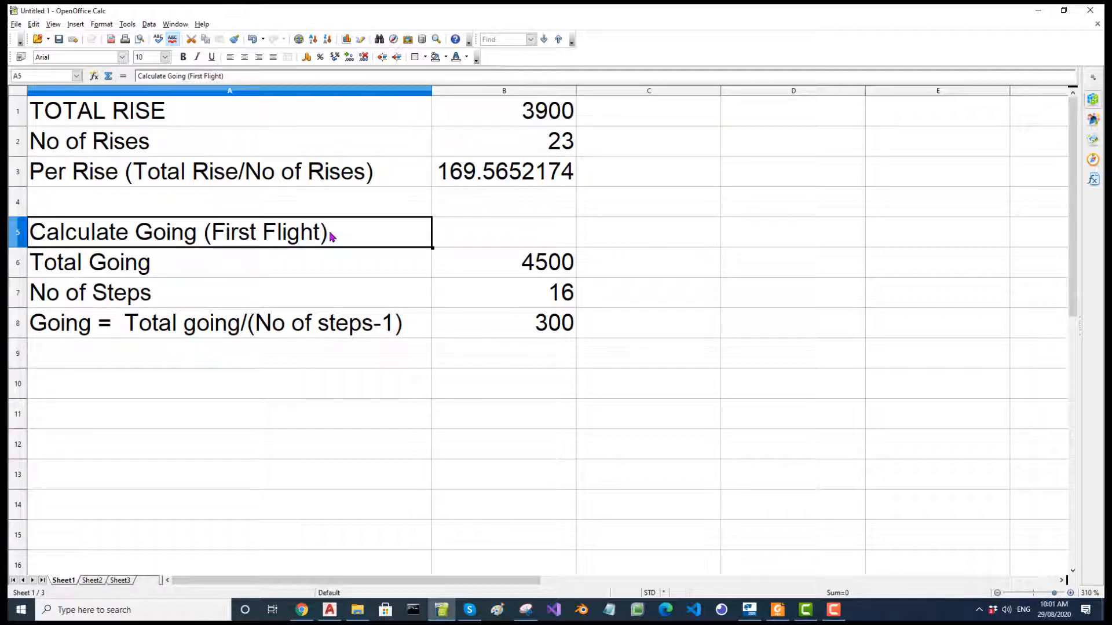
{"action": "mouse_move", "coordinate": [229, 280]}
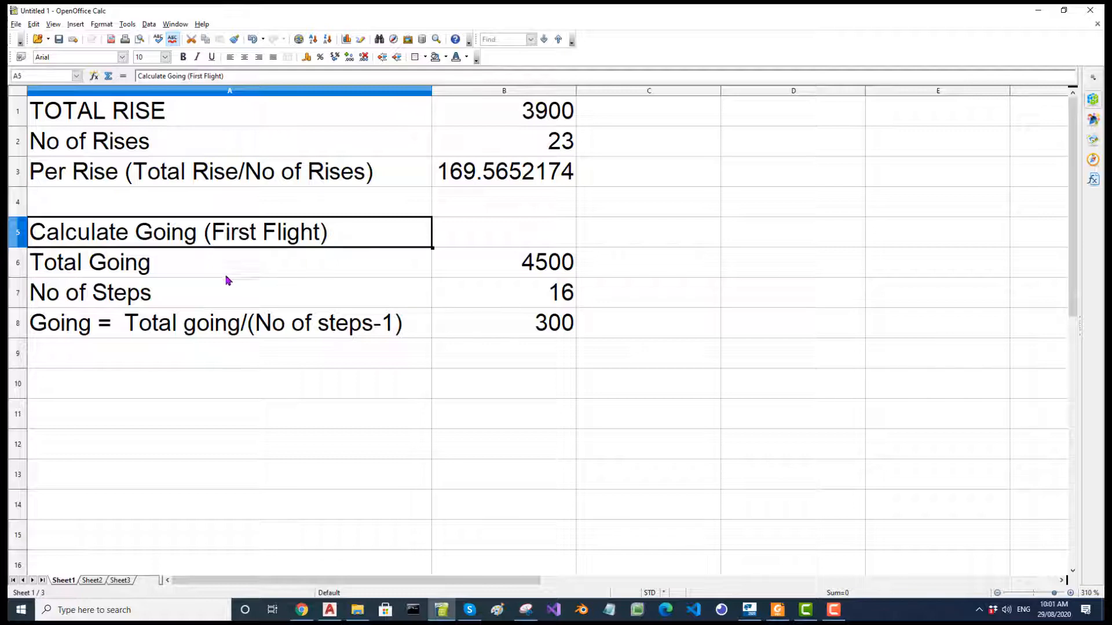
{"action": "mouse_move", "coordinate": [530, 275]}
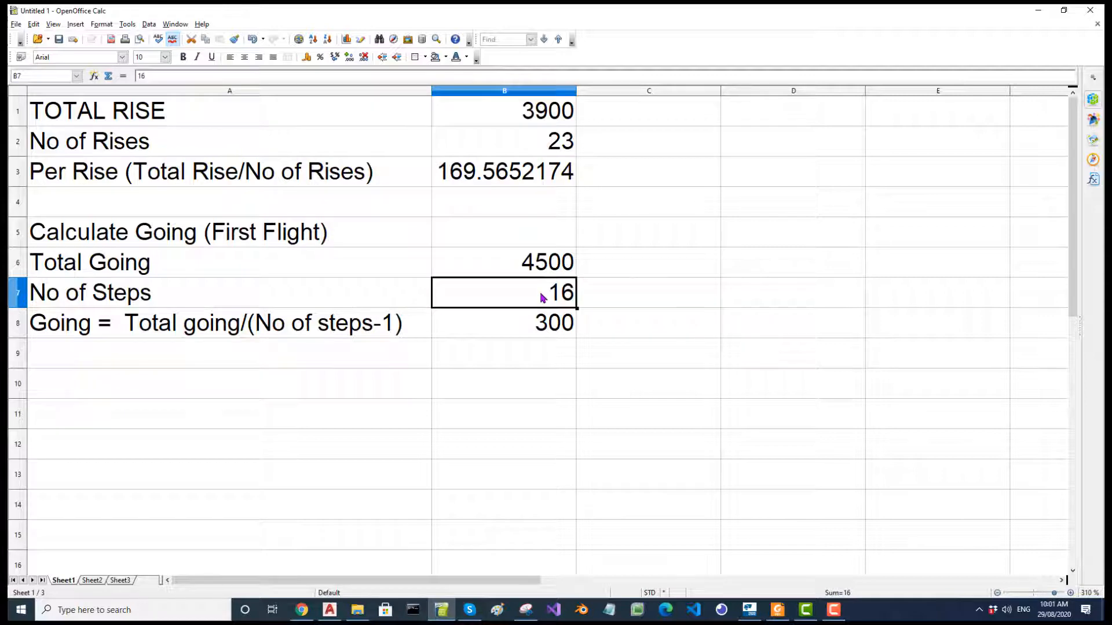
{"action": "mouse_move", "coordinate": [187, 330]}
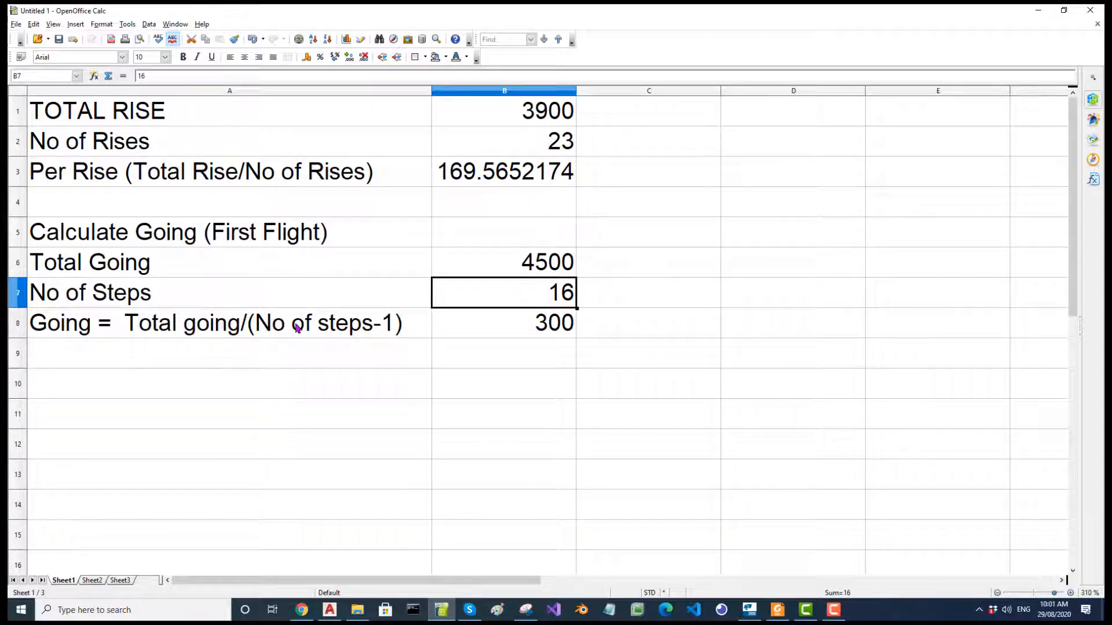
{"action": "mouse_move", "coordinate": [547, 345]}
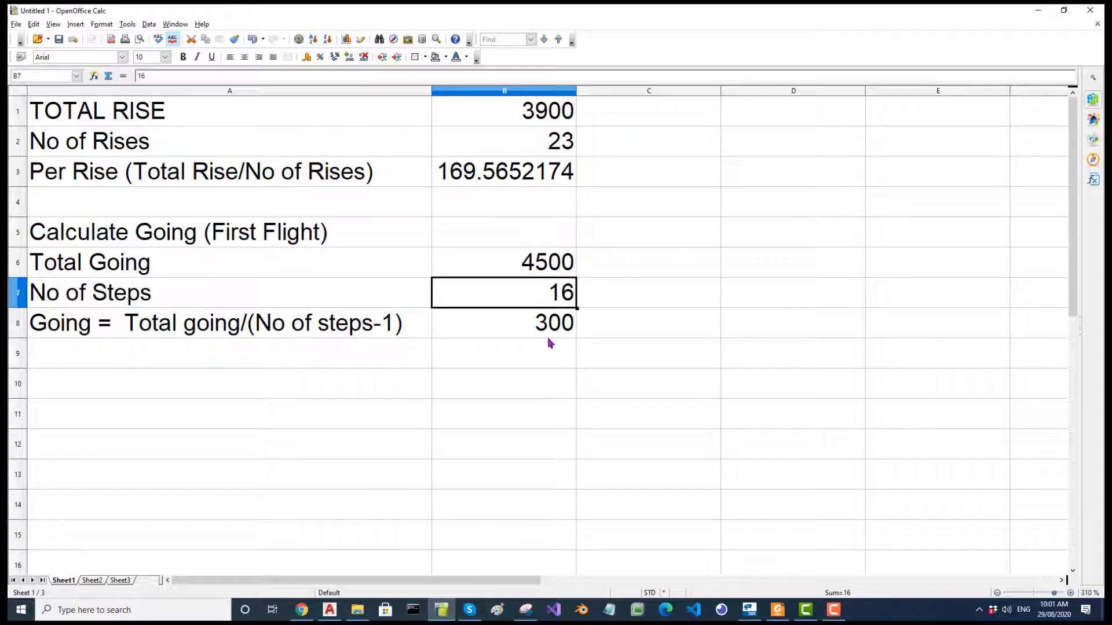
{"action": "mouse_move", "coordinate": [547, 336]}
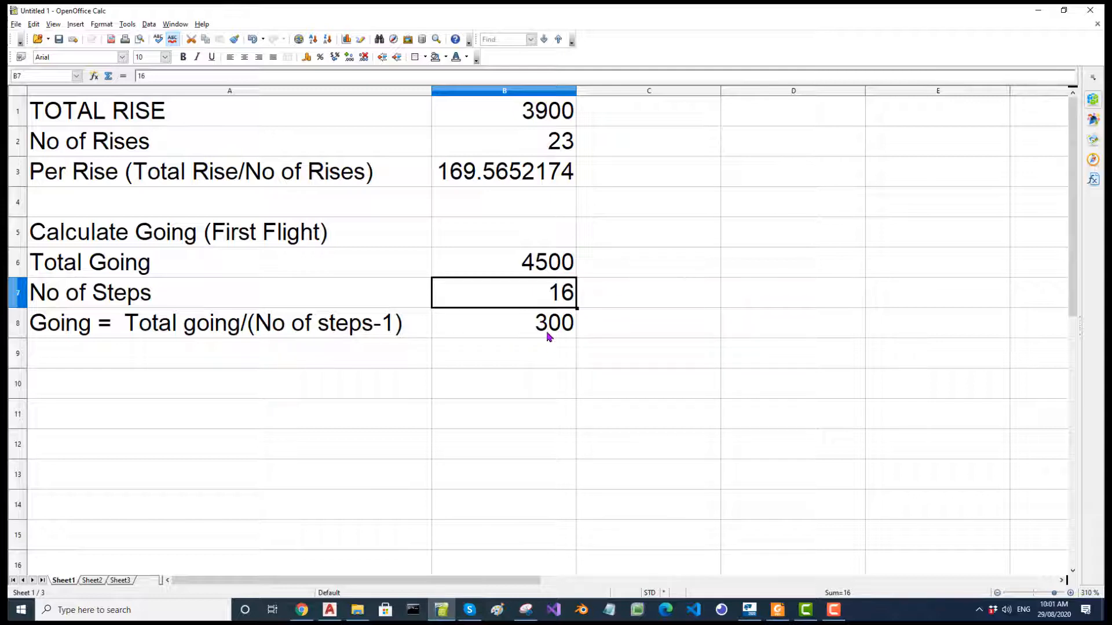
{"action": "mouse_move", "coordinate": [544, 286]}
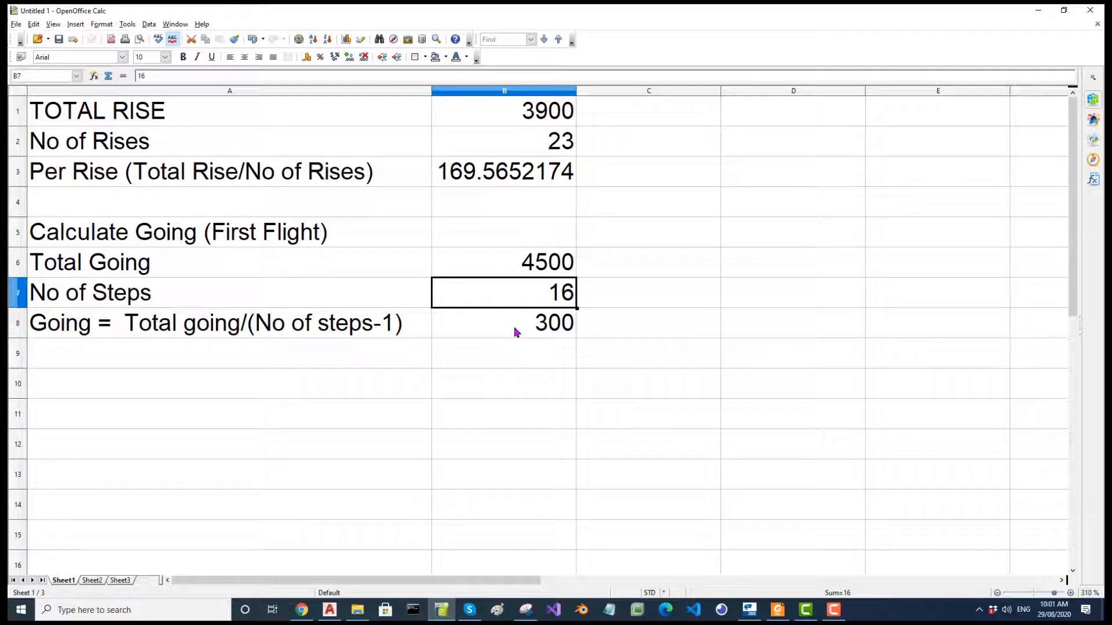
{"action": "left_click", "coordinate": [517, 324]}
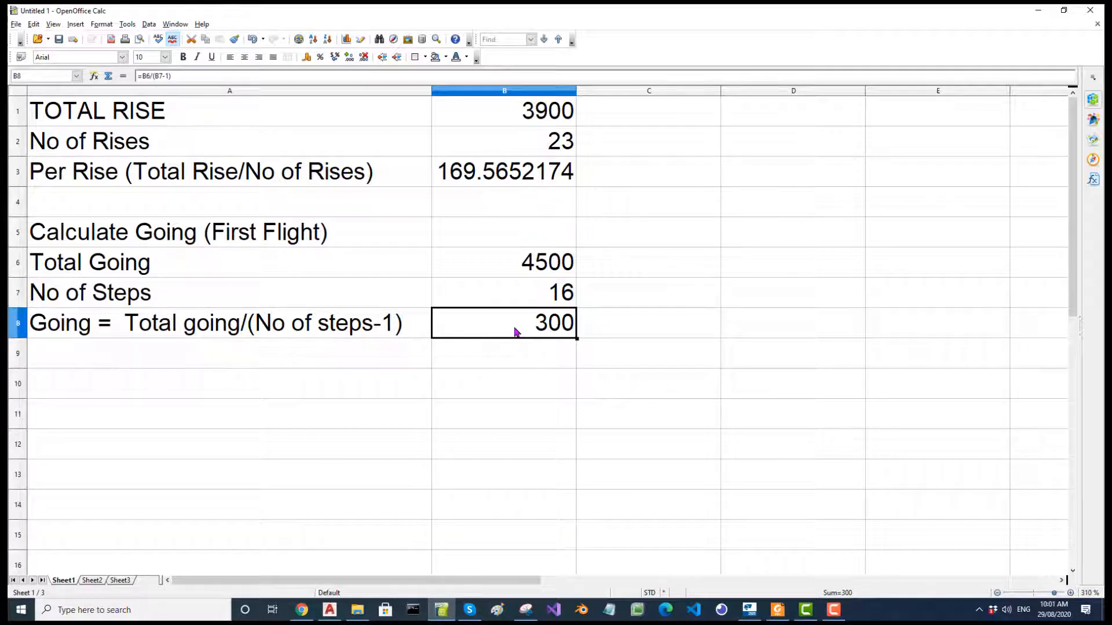
{"action": "mouse_move", "coordinate": [413, 152]}
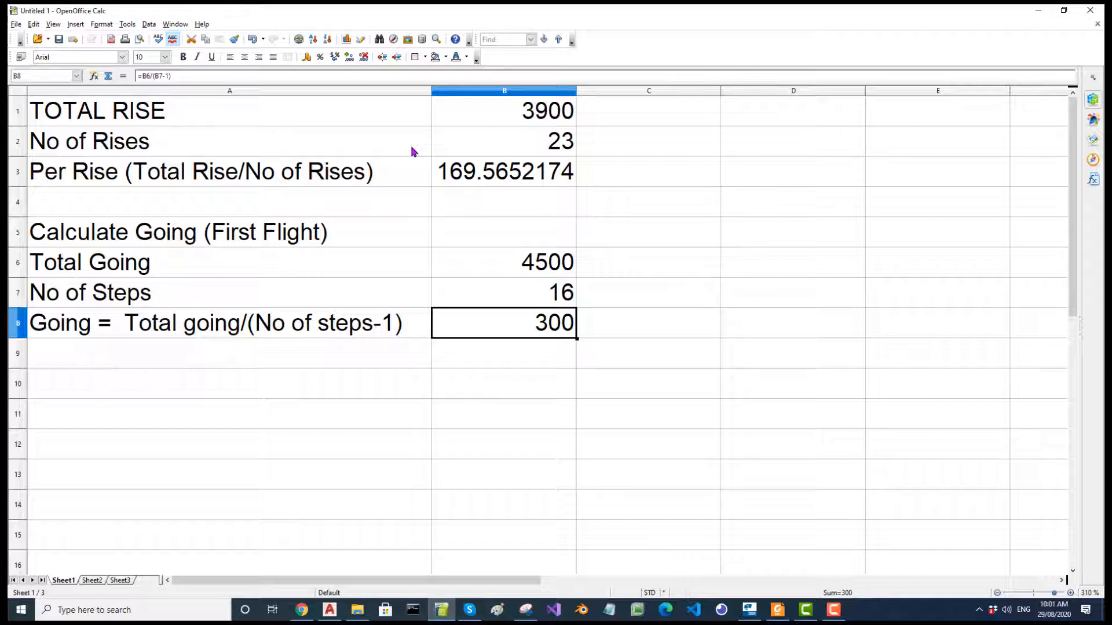
{"action": "mouse_move", "coordinate": [407, 161]}
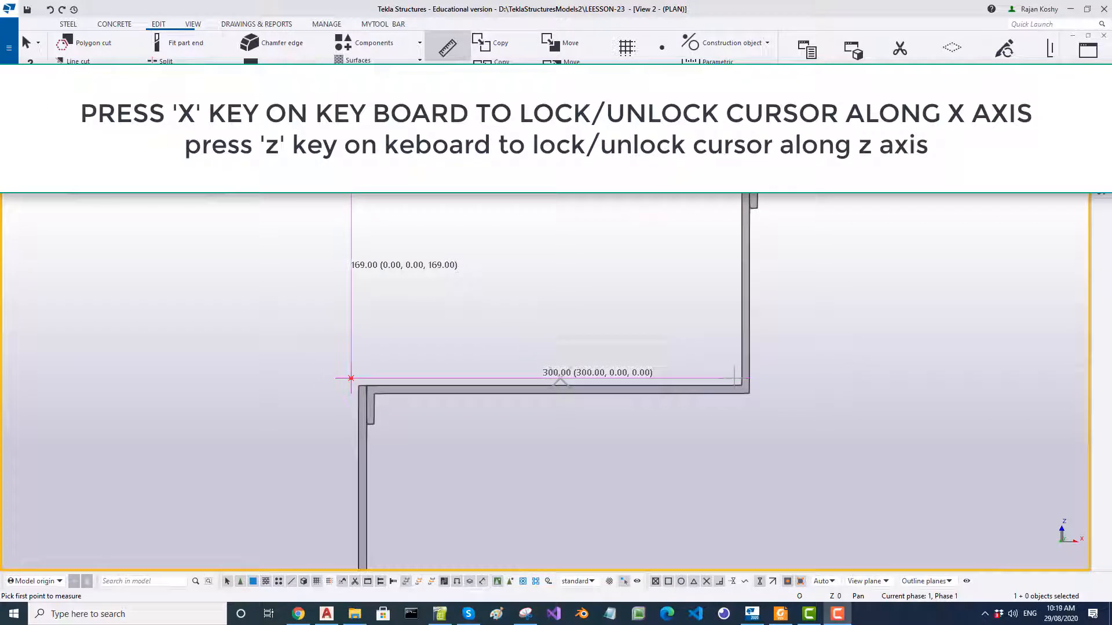
{"action": "mouse_move", "coordinate": [351, 380]}
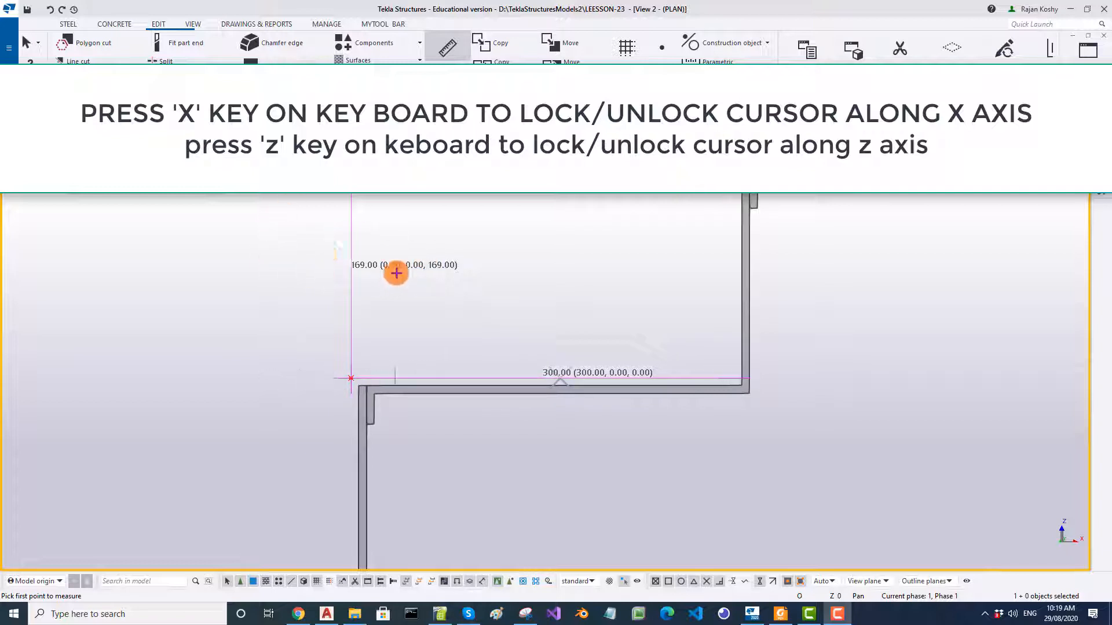
{"action": "mouse_move", "coordinate": [325, 261]}
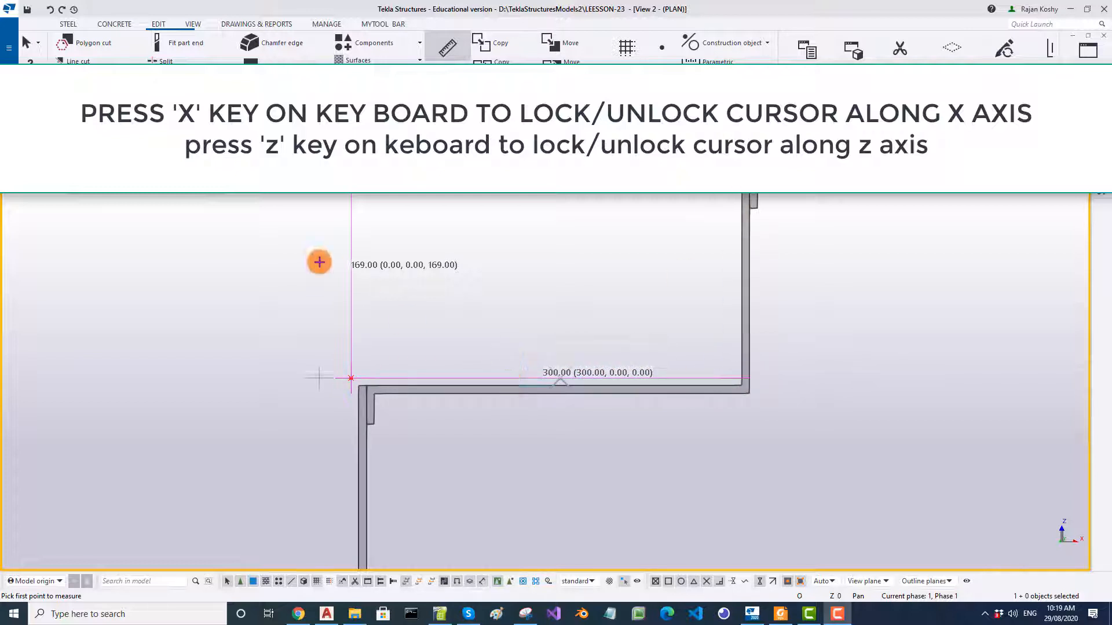
{"action": "mouse_move", "coordinate": [543, 373]}
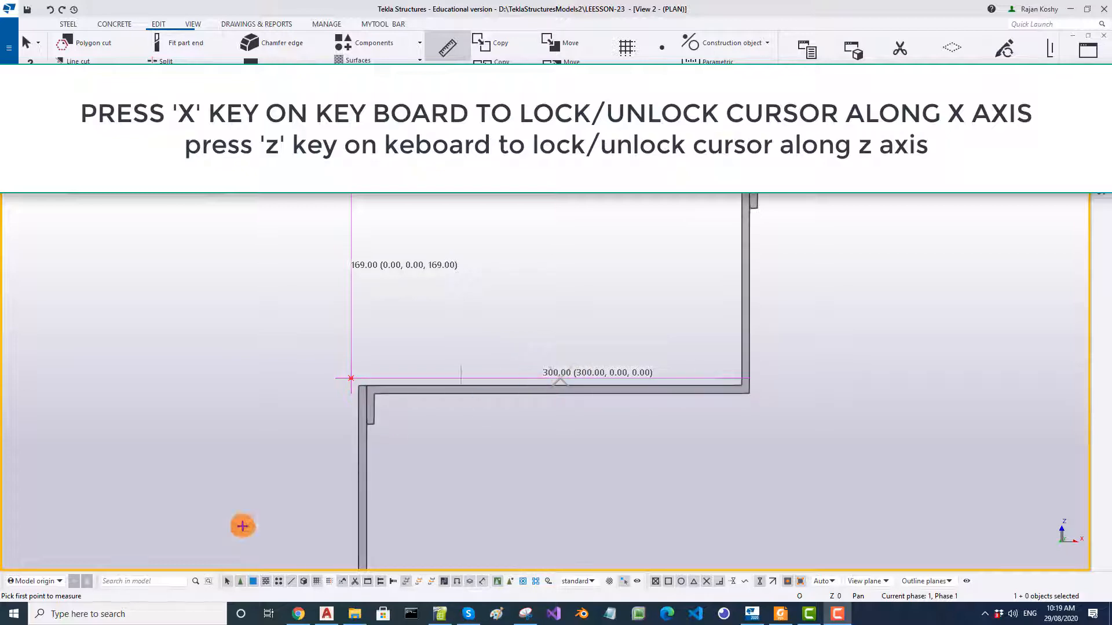
Start points 2283 apart along the +33510 line from its gridline intersection
{"action": "left_click", "coordinate": [468, 614]}
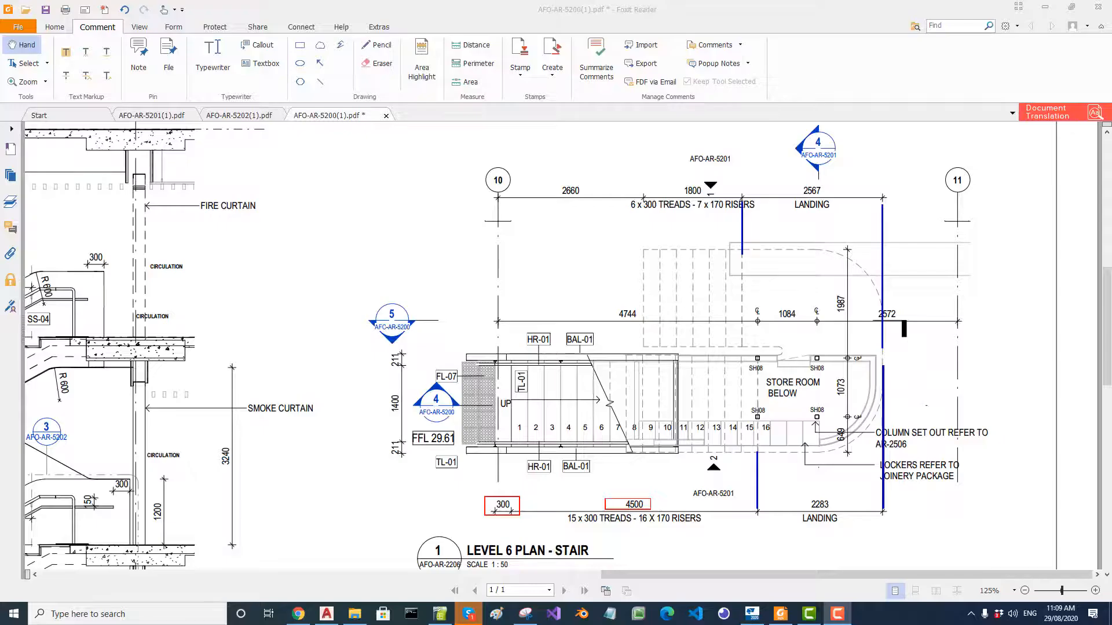
{"action": "left_click", "coordinate": [402, 457]}
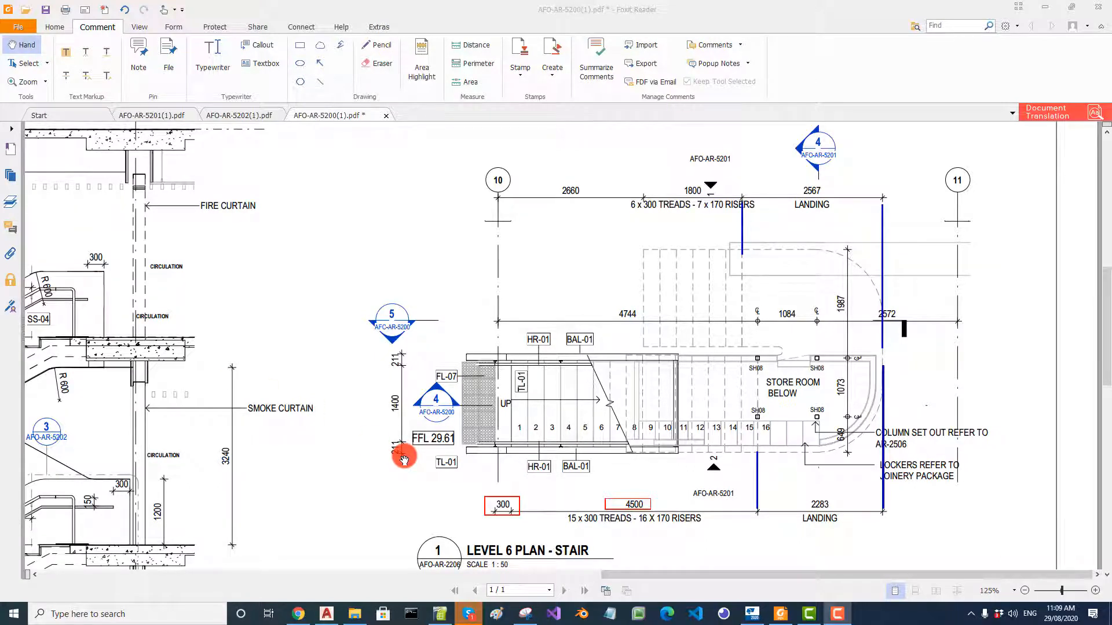
{"action": "mouse_move", "coordinate": [298, 381]}
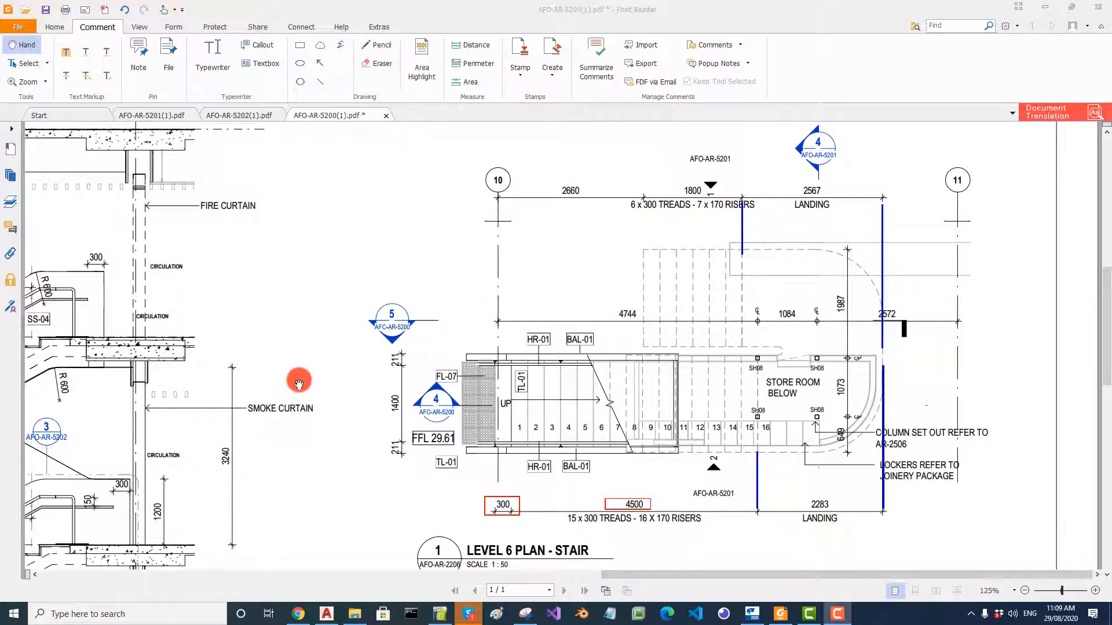
{"action": "mouse_move", "coordinate": [726, 417]}
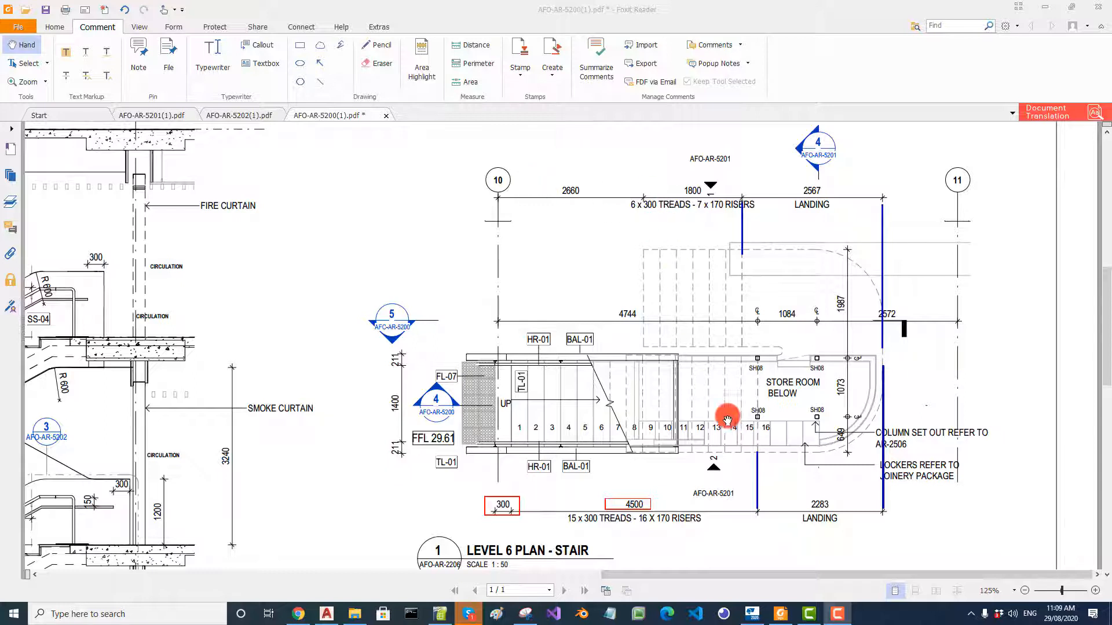
{"action": "mouse_move", "coordinate": [508, 207]}
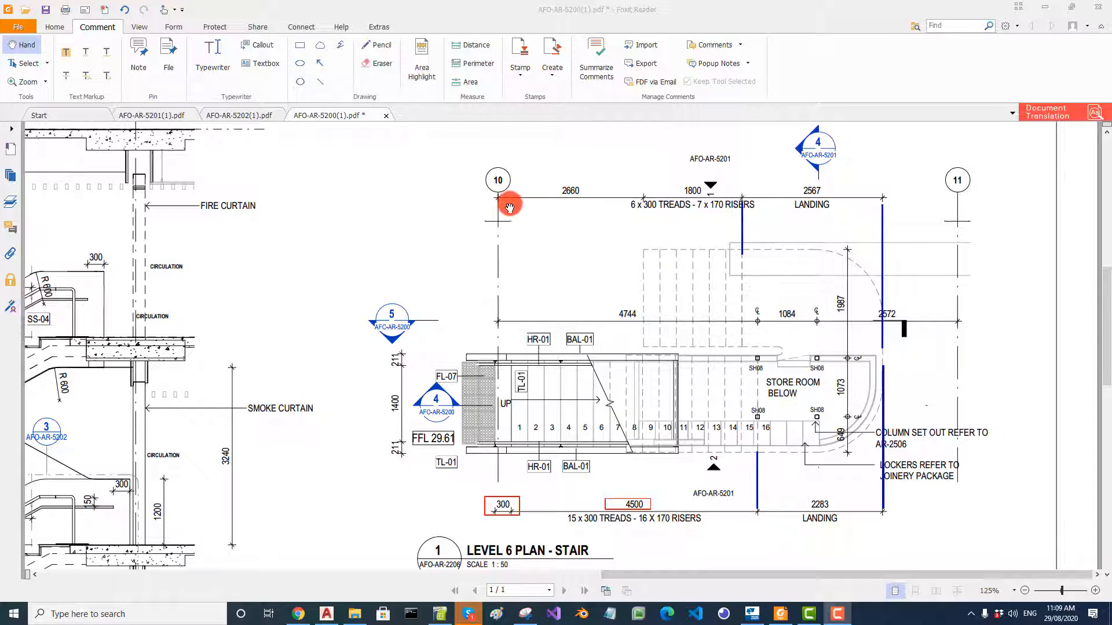
{"action": "mouse_move", "coordinate": [594, 204]}
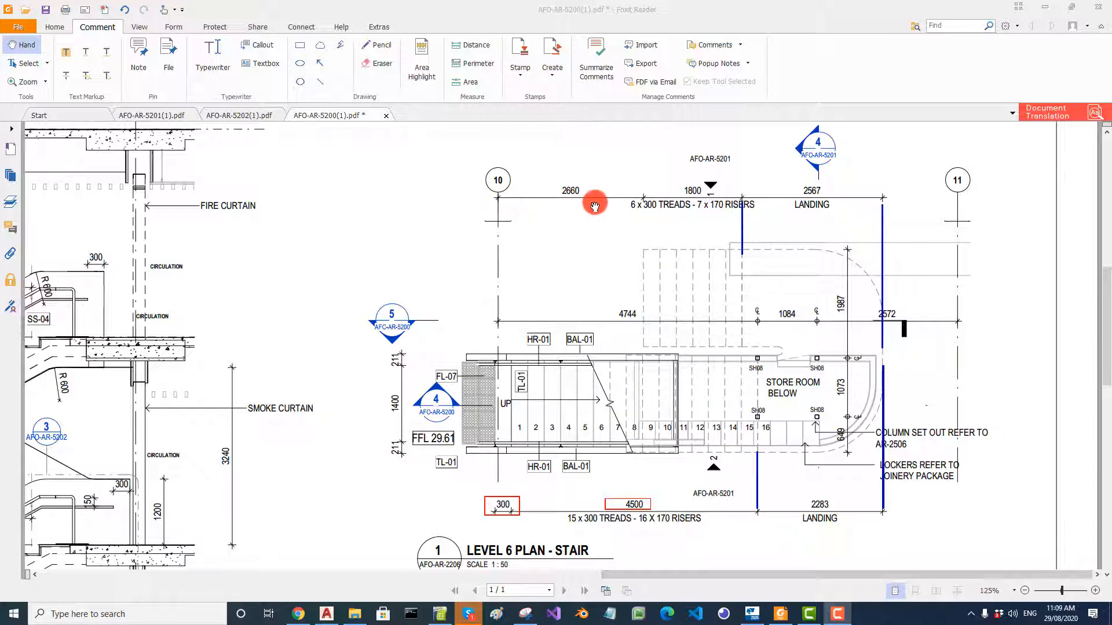
{"action": "mouse_move", "coordinate": [574, 204]}
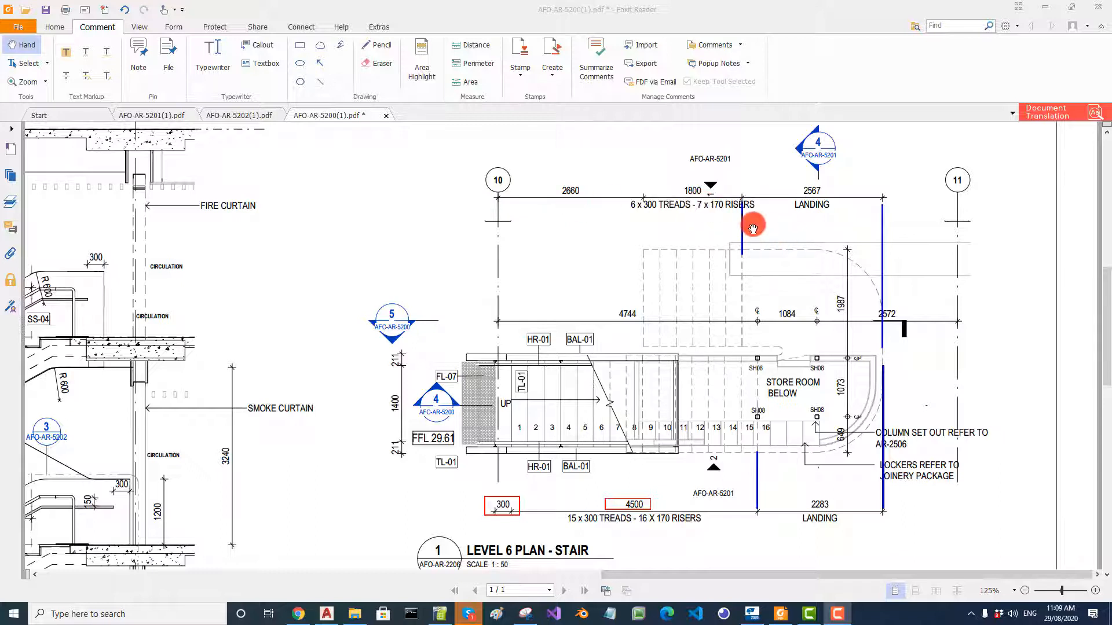
{"action": "mouse_move", "coordinate": [745, 311]}
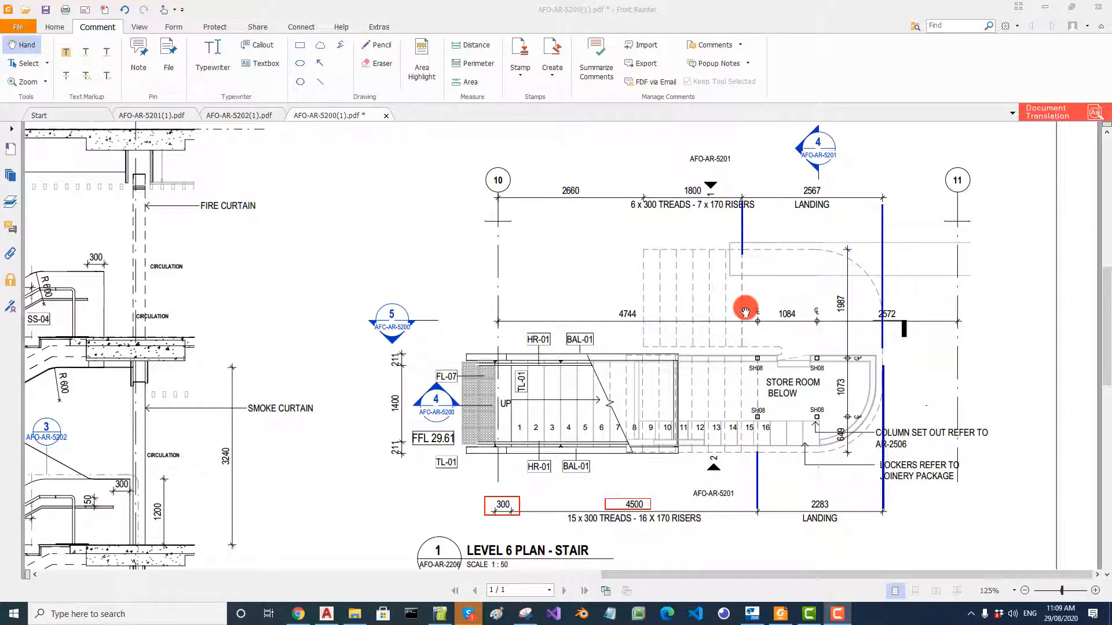
{"action": "mouse_move", "coordinate": [746, 516]}
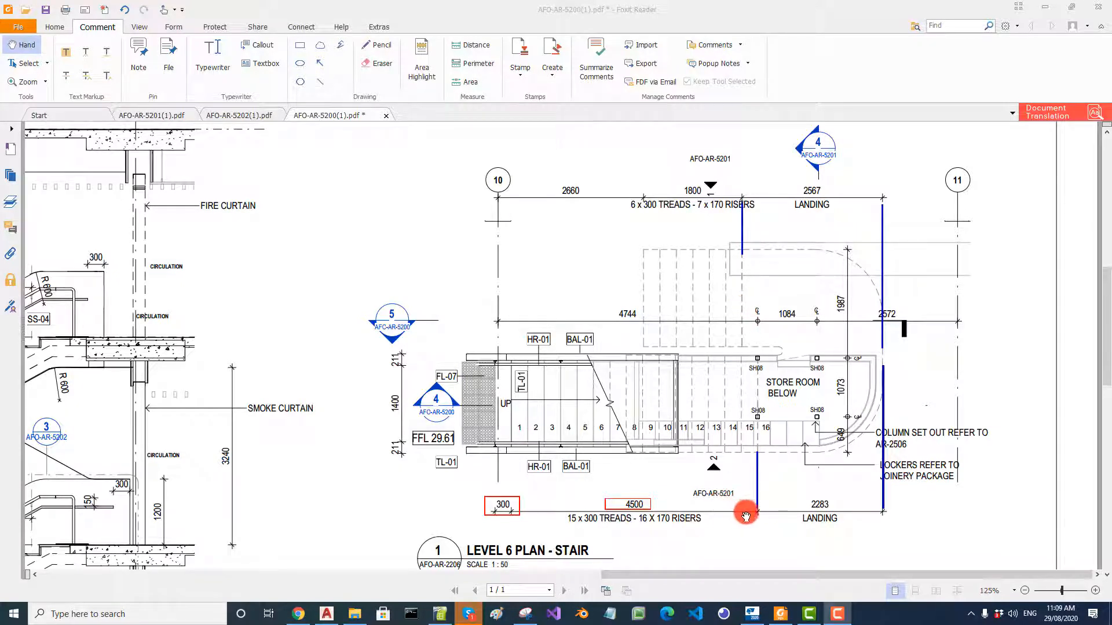
{"action": "mouse_move", "coordinate": [891, 209]}
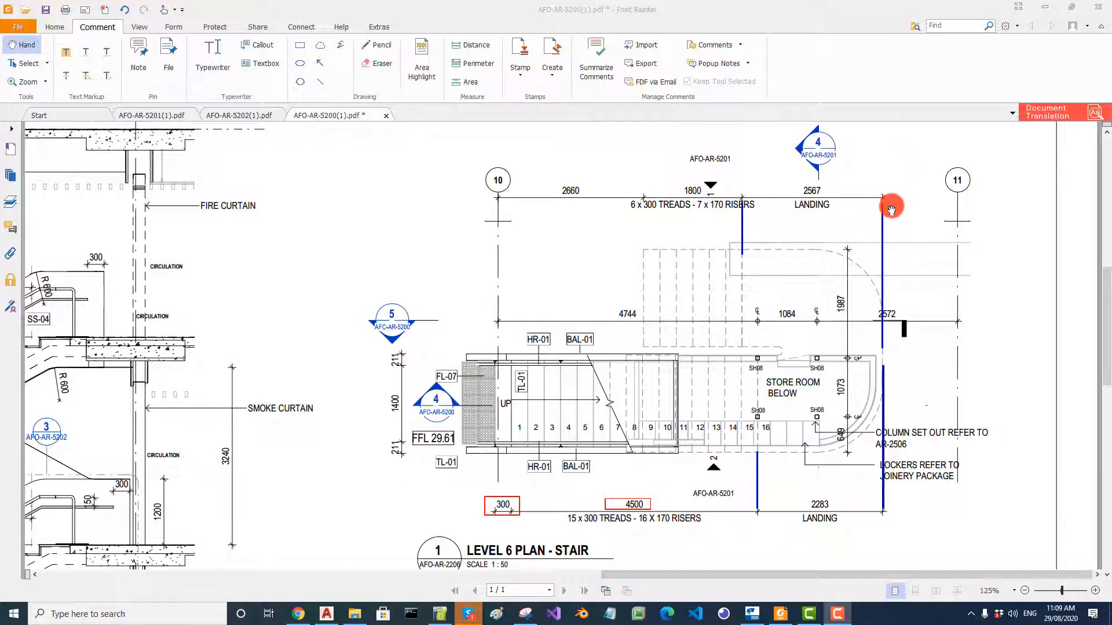
{"action": "mouse_move", "coordinate": [741, 456]}
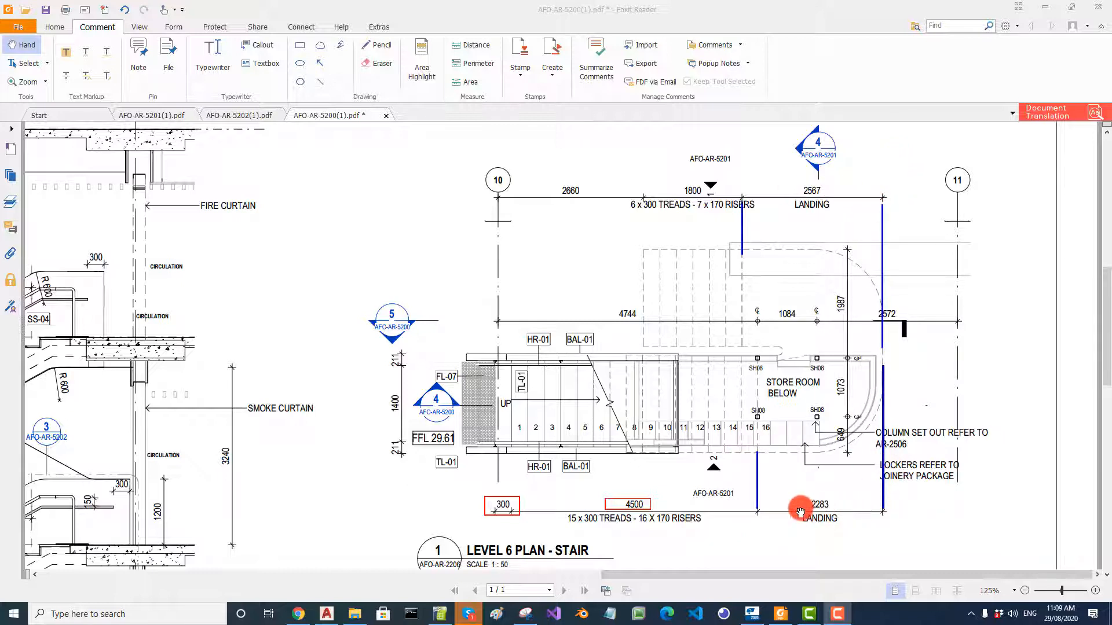
{"action": "mouse_move", "coordinate": [853, 510]}
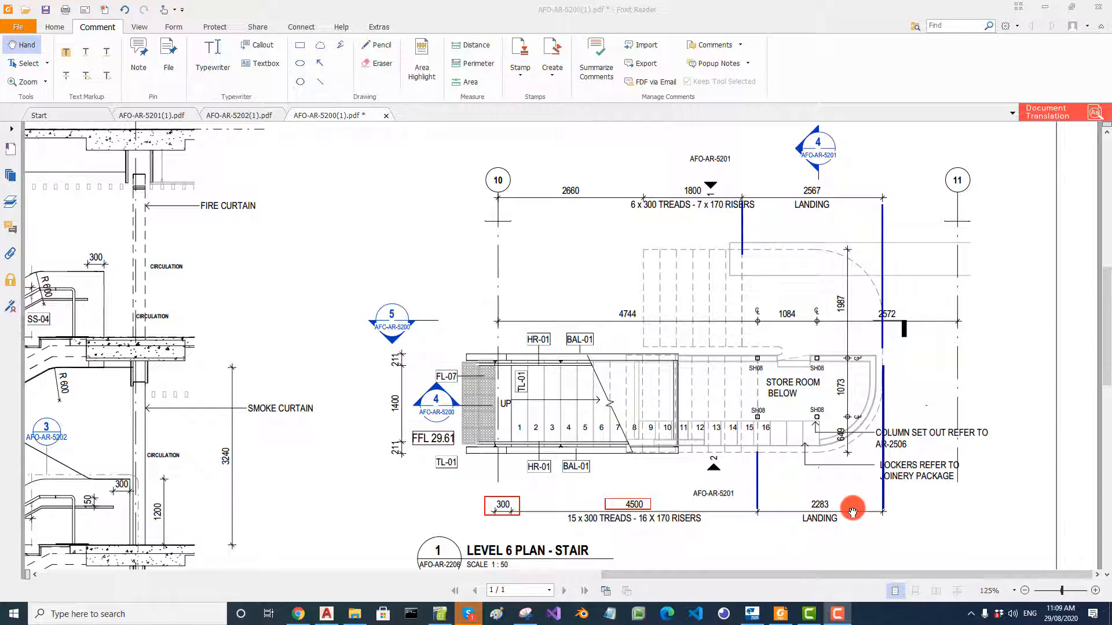
{"action": "mouse_move", "coordinate": [765, 394]}
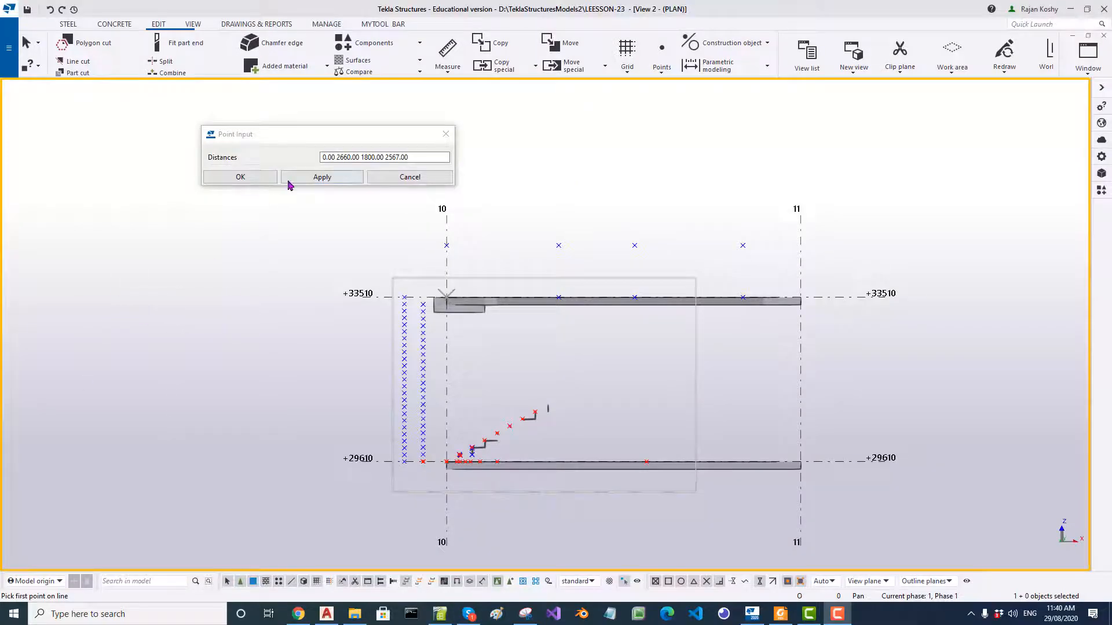
{"action": "mouse_move", "coordinate": [279, 163]}
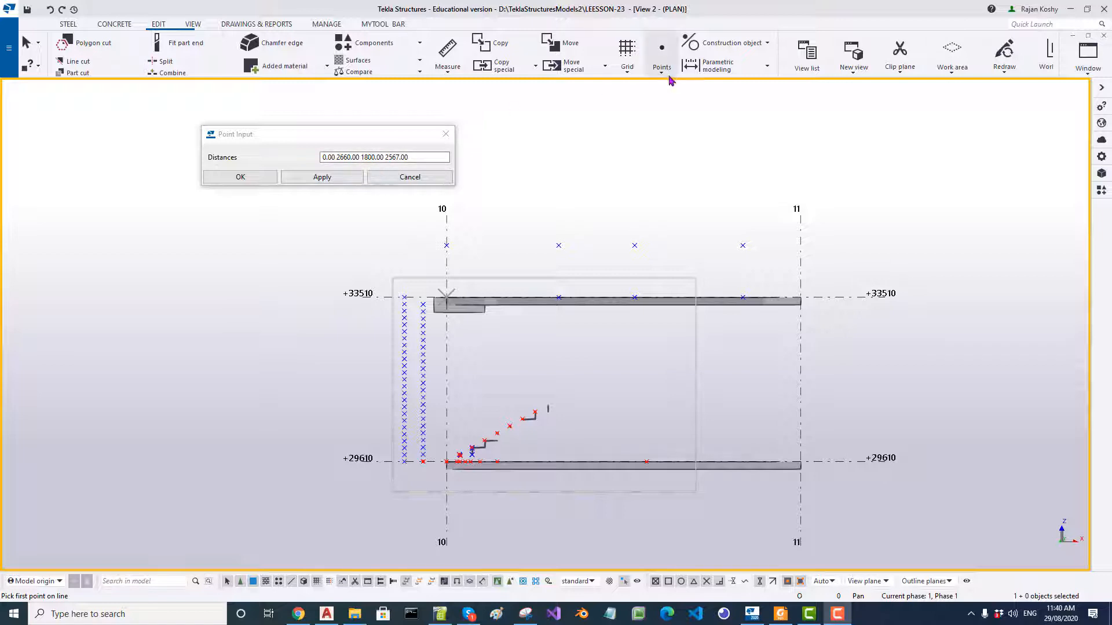
{"action": "left_click", "coordinate": [662, 52]}
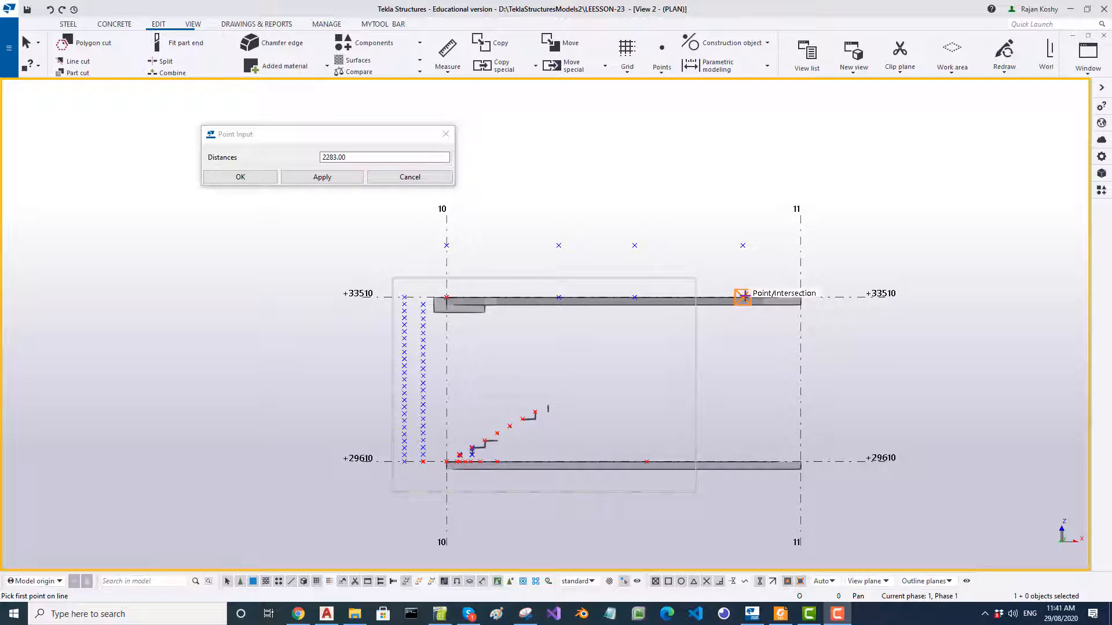
{"action": "left_click", "coordinate": [741, 298]}
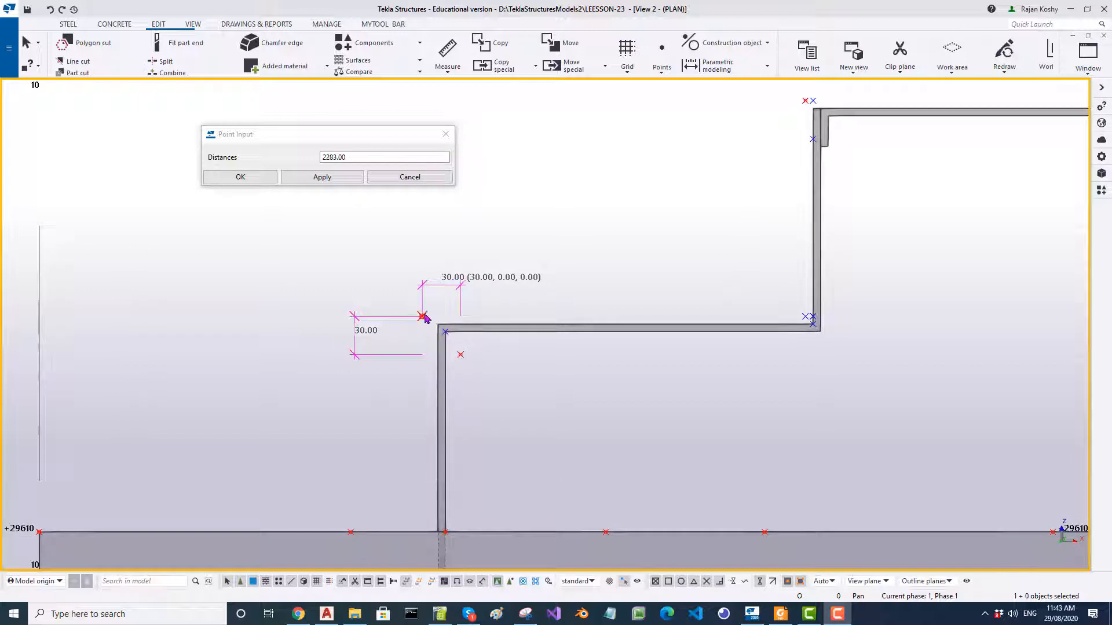
{"action": "mouse_move", "coordinate": [423, 327]}
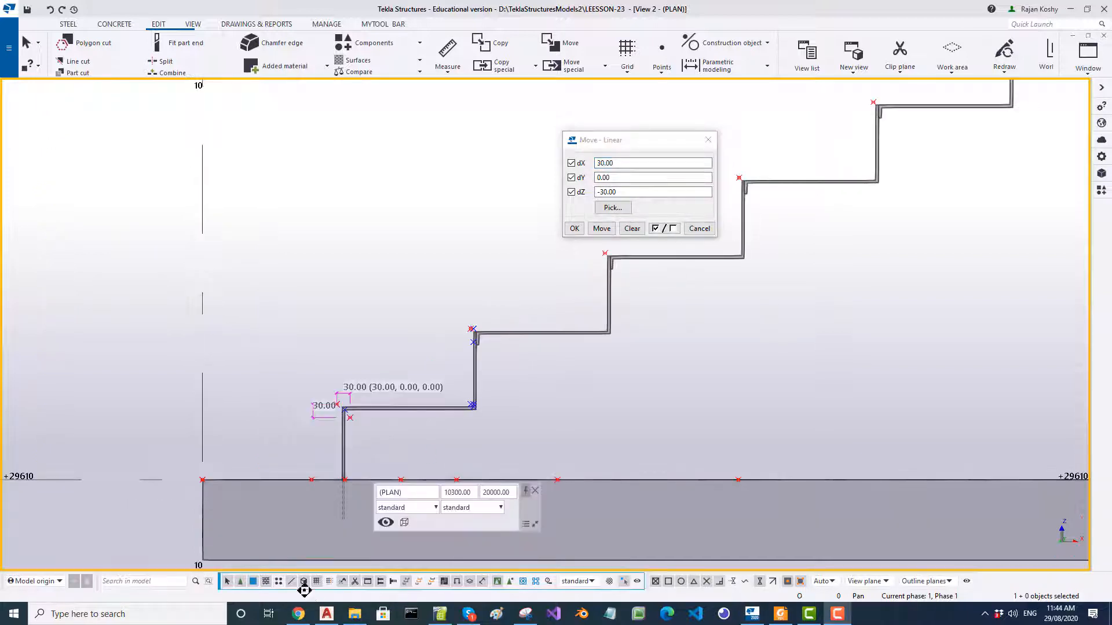
{"action": "mouse_move", "coordinate": [277, 582]}
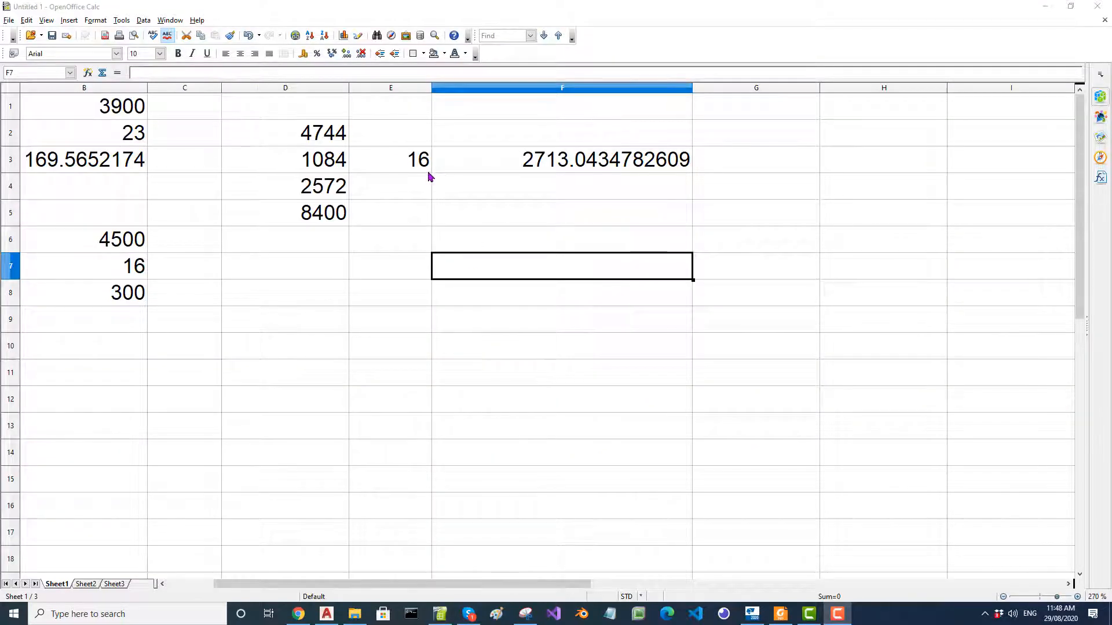
{"action": "left_click", "coordinate": [84, 160]}
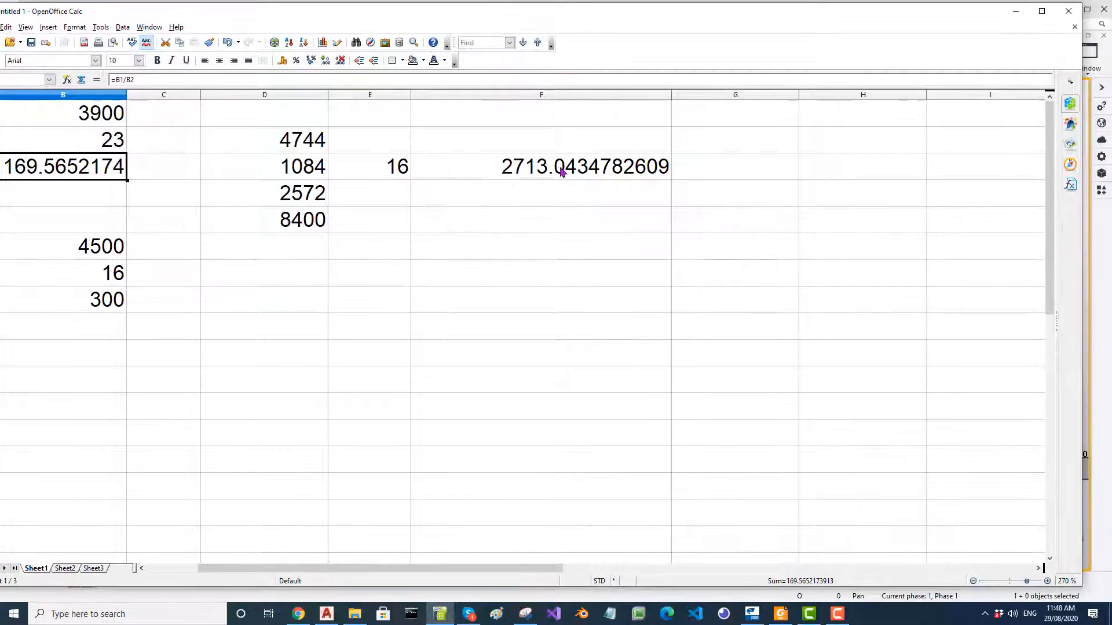
{"action": "left_click", "coordinate": [562, 167]}
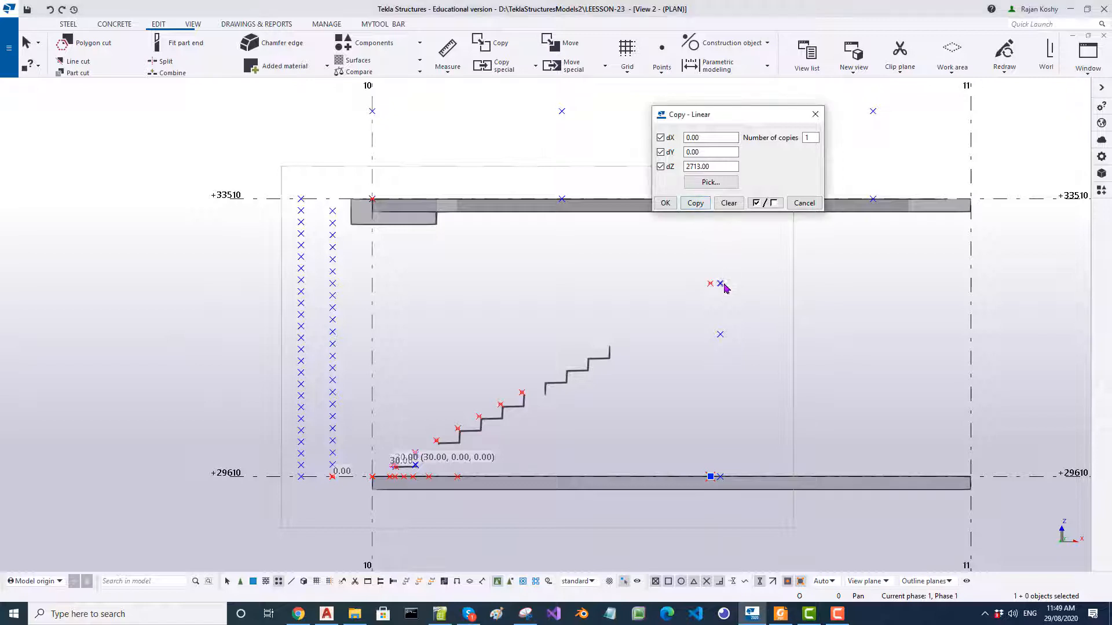
Pick the landing point to copy 2713 upward
{"action": "left_click", "coordinate": [804, 203]}
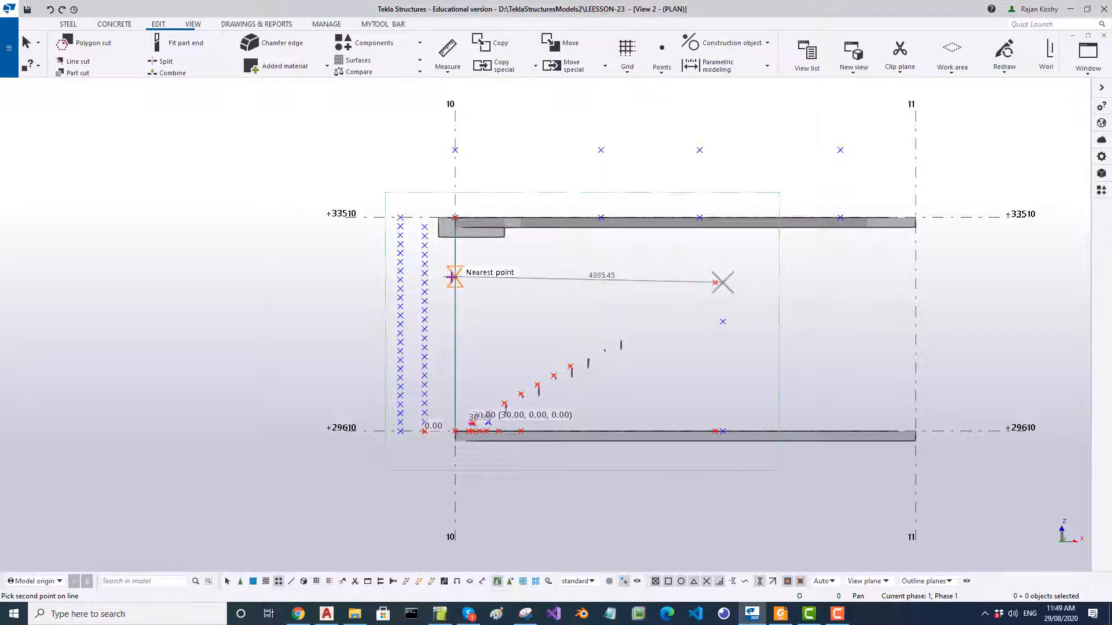
{"action": "mouse_move", "coordinate": [925, 284]}
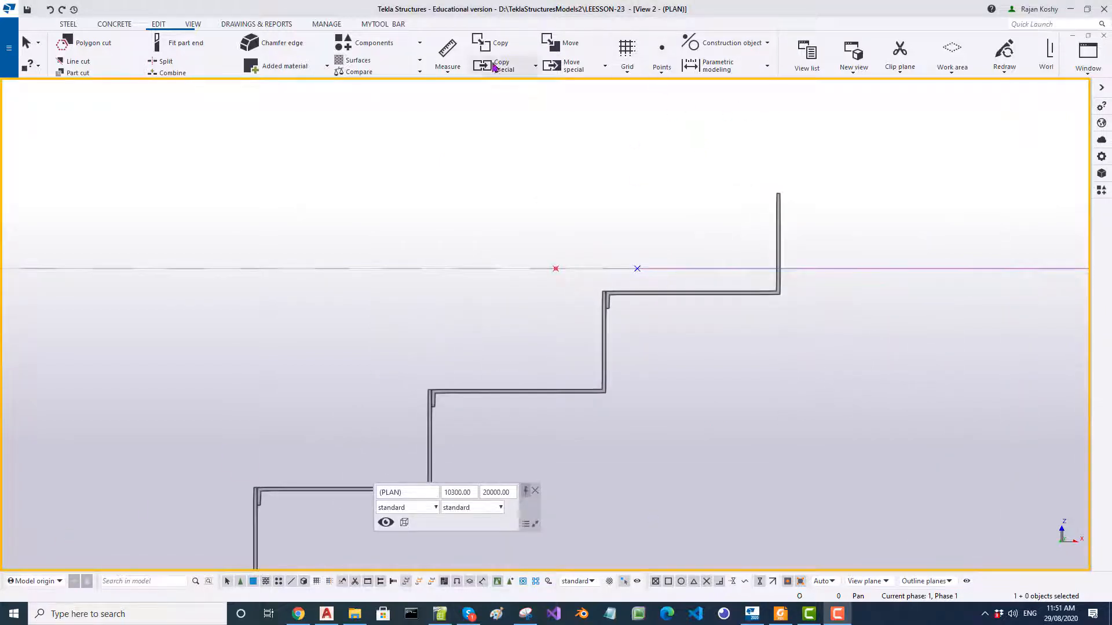
Measure the bottom tread plate's 169 rise and its two 30 mm offsets
{"action": "left_click", "coordinate": [447, 49]}
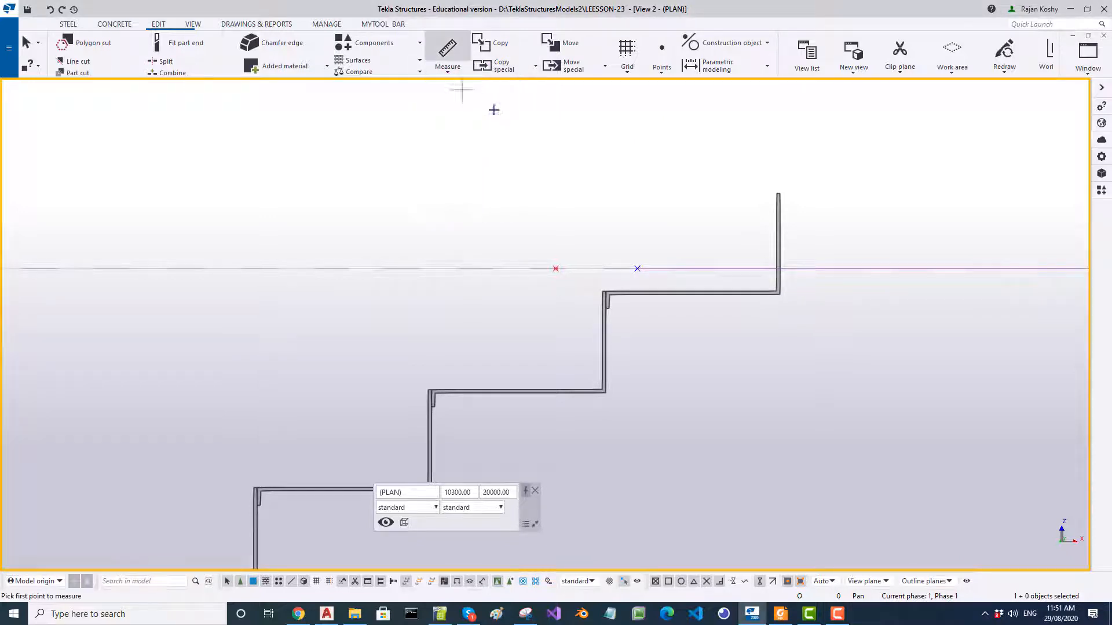
{"action": "left_click", "coordinate": [637, 279]}
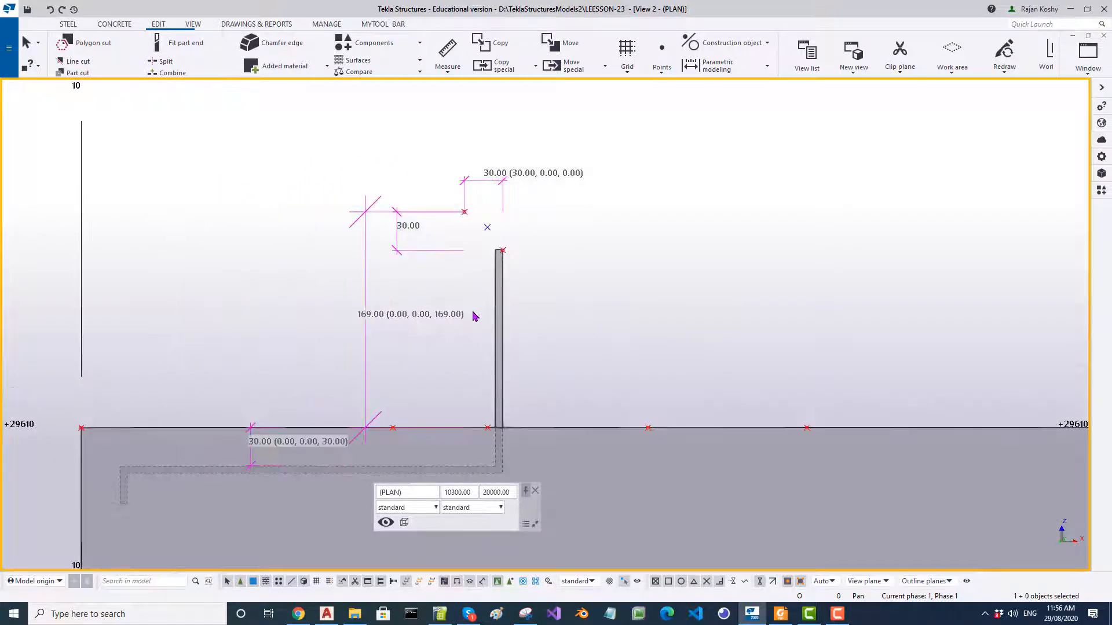
{"action": "mouse_move", "coordinate": [658, 415]}
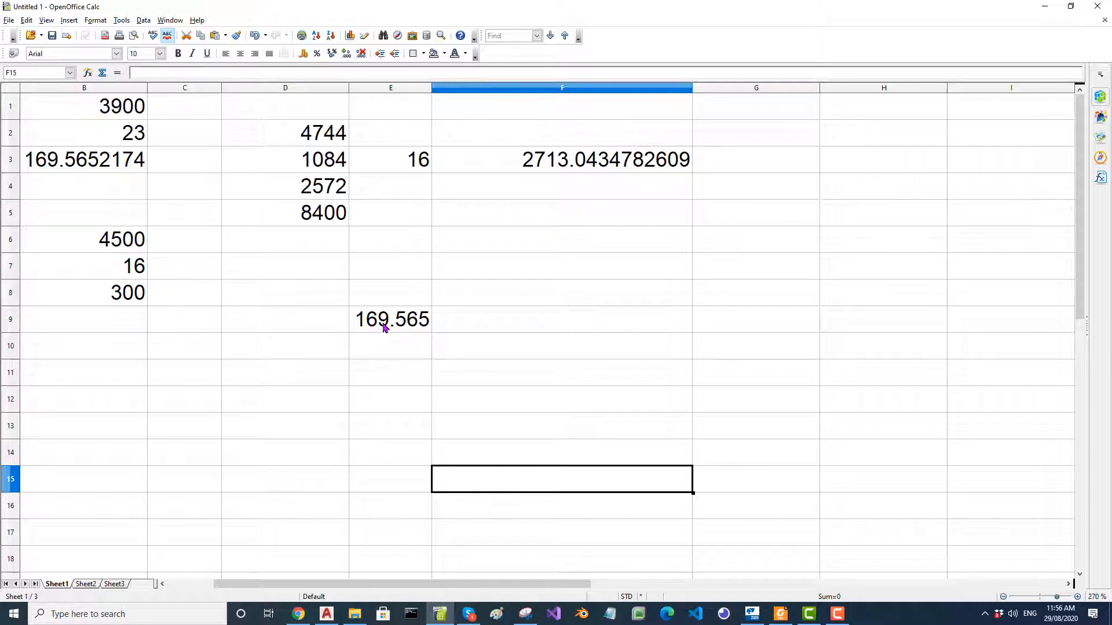
Check the 169.565 riser height value for cell E9
{"action": "left_click", "coordinate": [388, 321]}
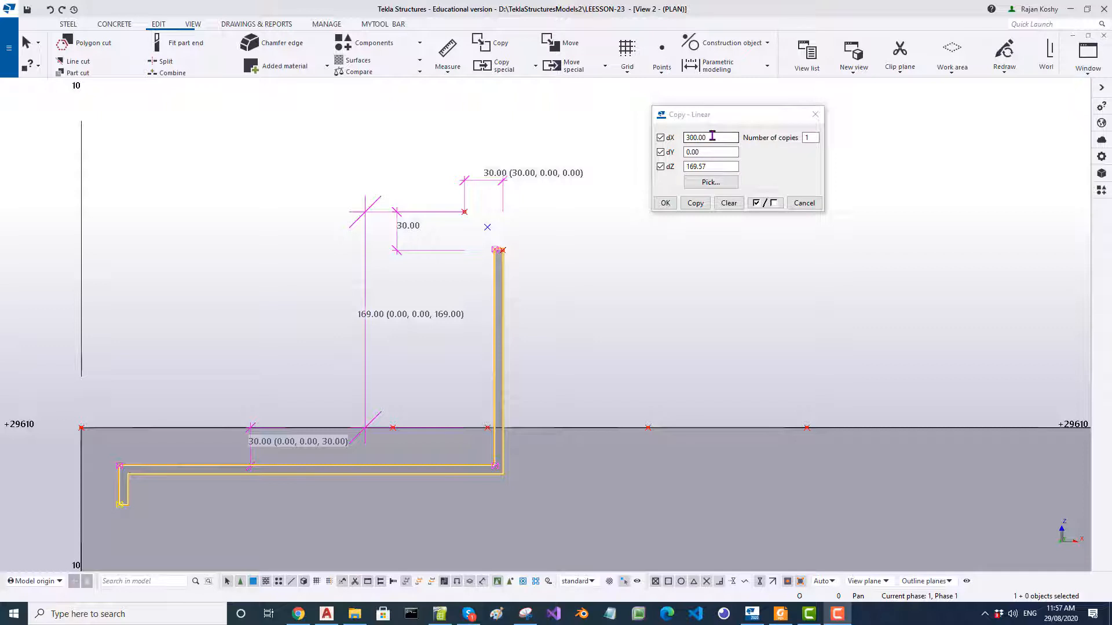
{"action": "mouse_move", "coordinate": [507, 344]}
{"action": "type", "text": "6"}
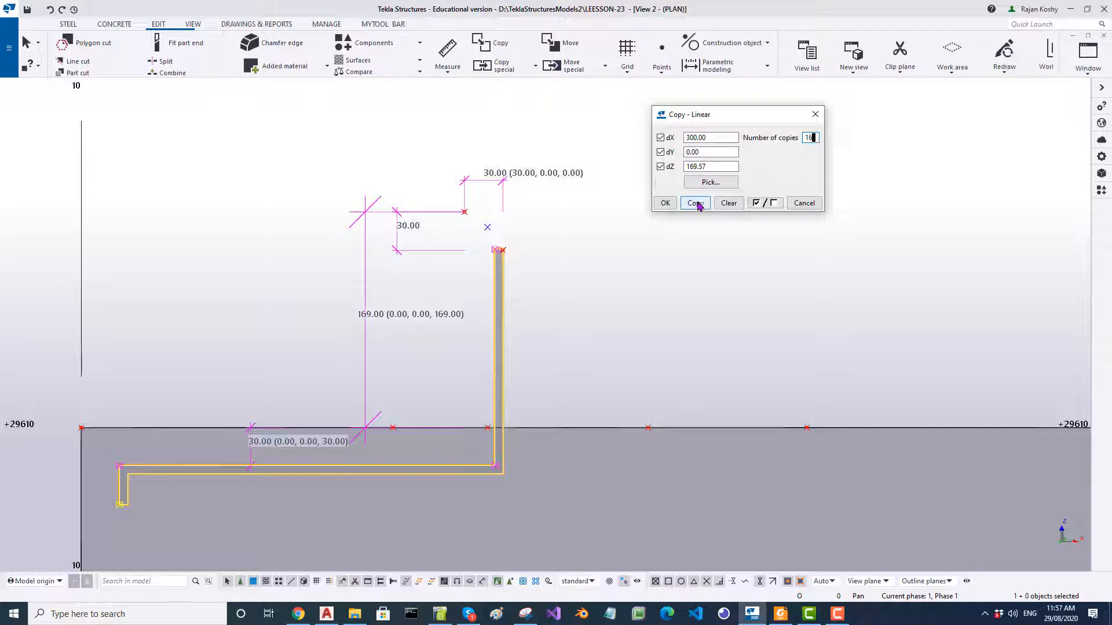
Copy the tread outline 16 times at dX 300 and dZ 169.57
{"action": "left_click", "coordinate": [695, 203]}
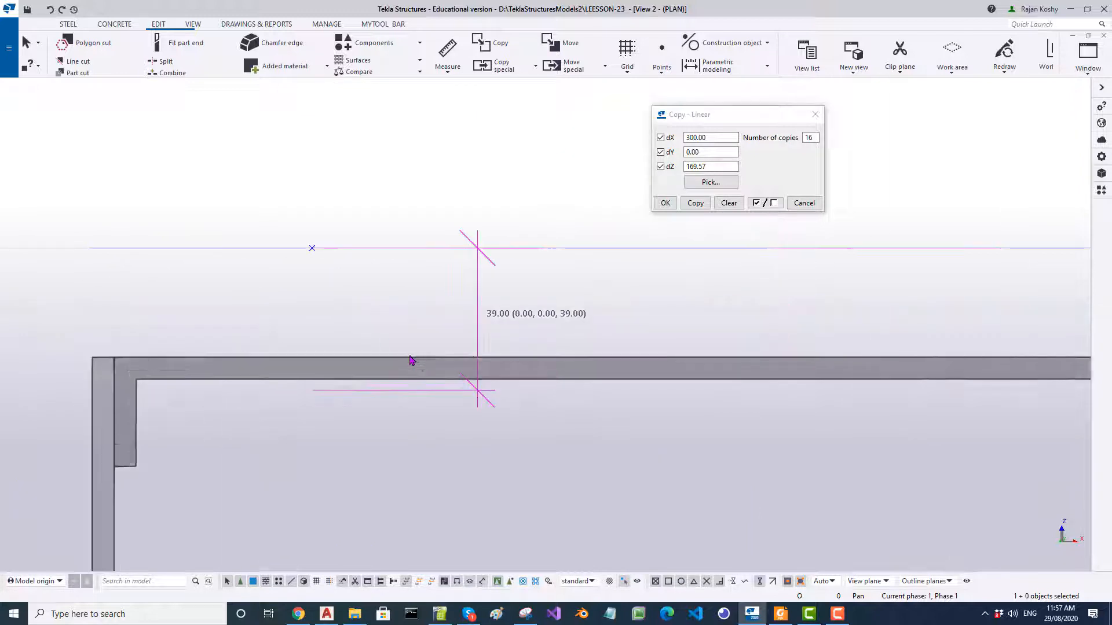
{"action": "left_click", "coordinate": [448, 49]}
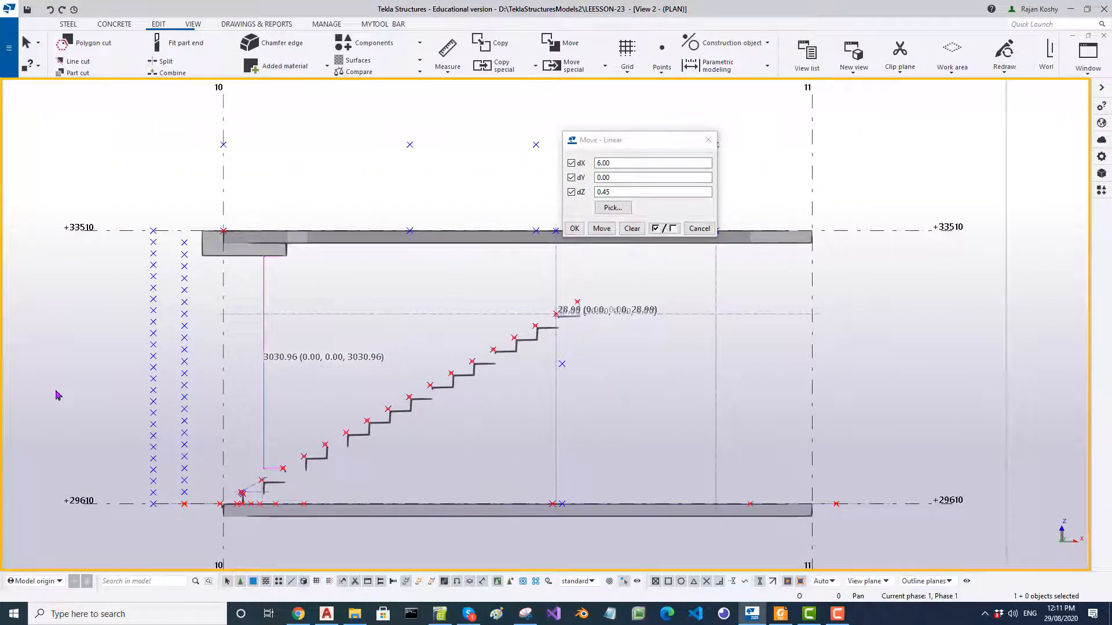
Move the stair lines by dX 6 and dZ 0.45
{"action": "left_click", "coordinate": [447, 46]}
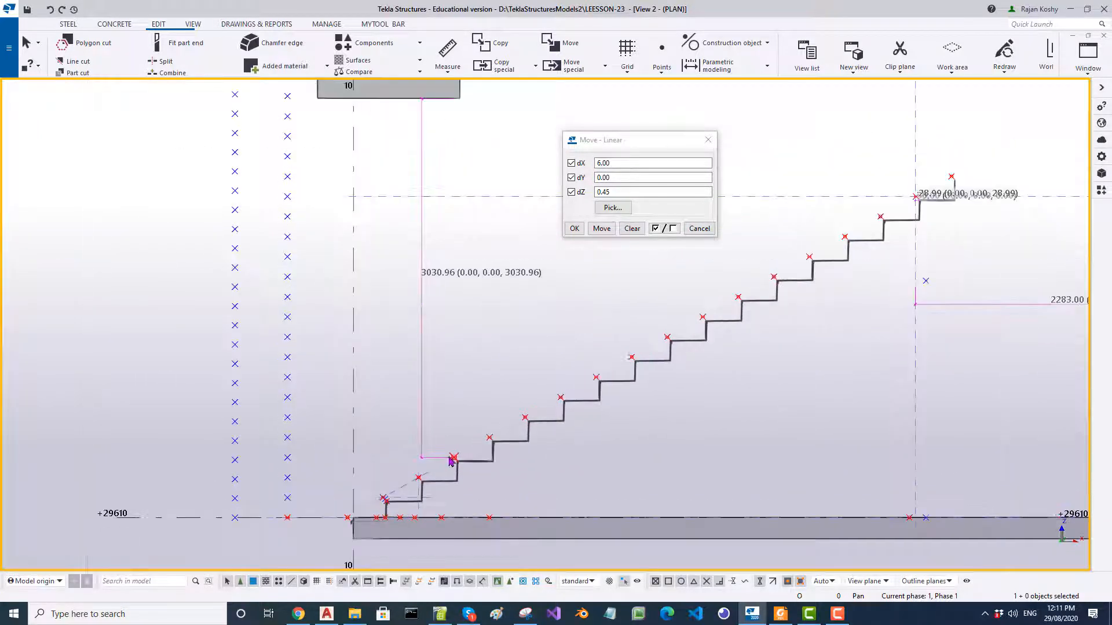
{"action": "mouse_move", "coordinate": [491, 466]}
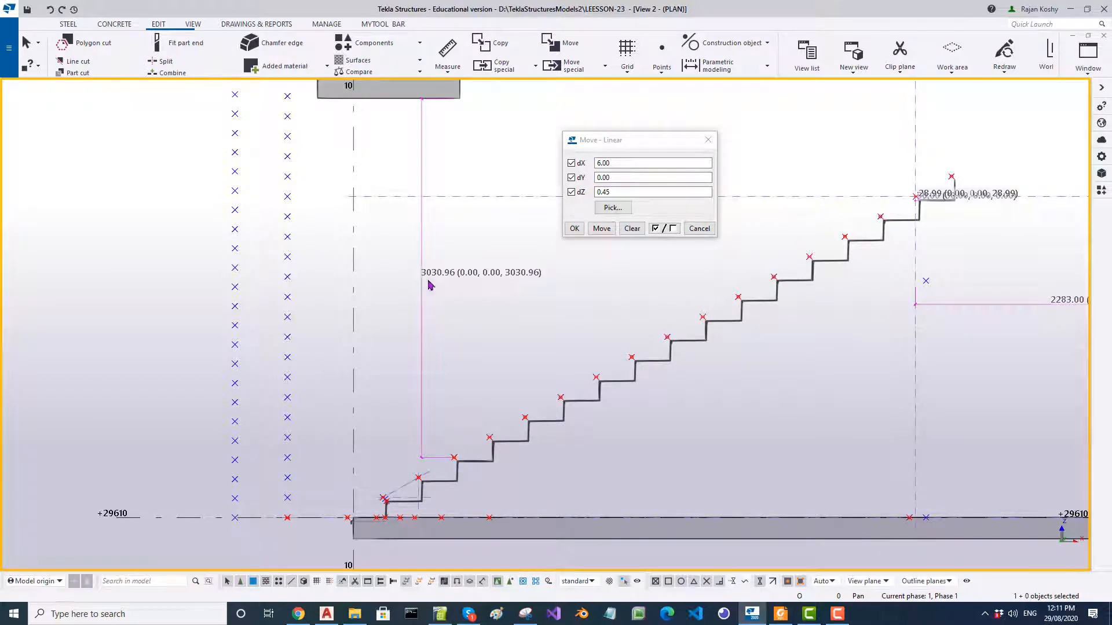
{"action": "mouse_move", "coordinate": [422, 278]}
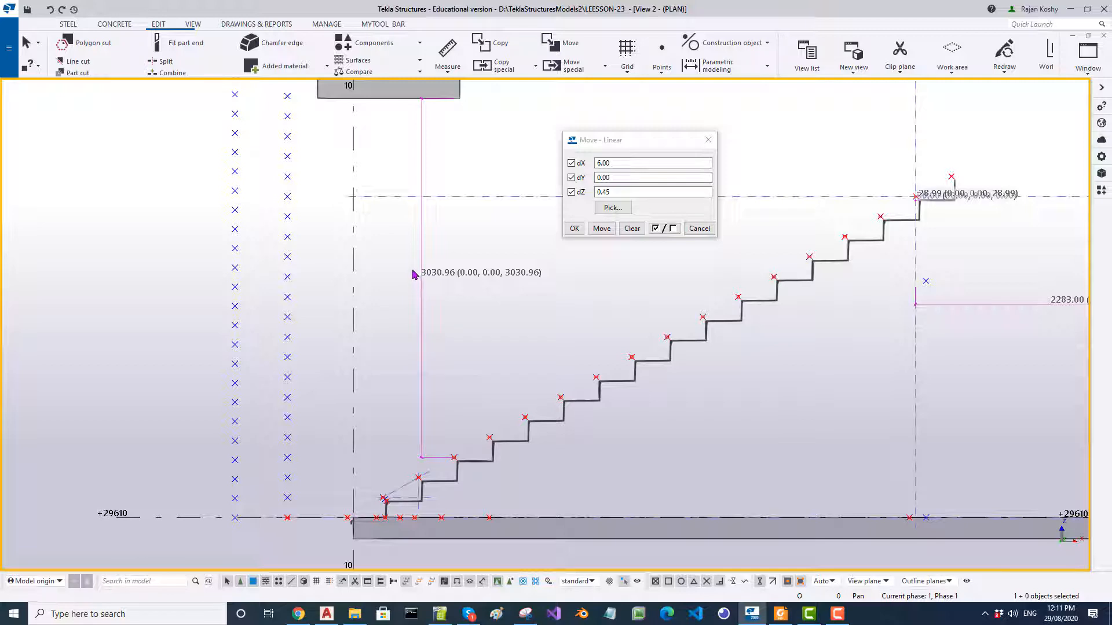
{"action": "mouse_move", "coordinate": [448, 272]}
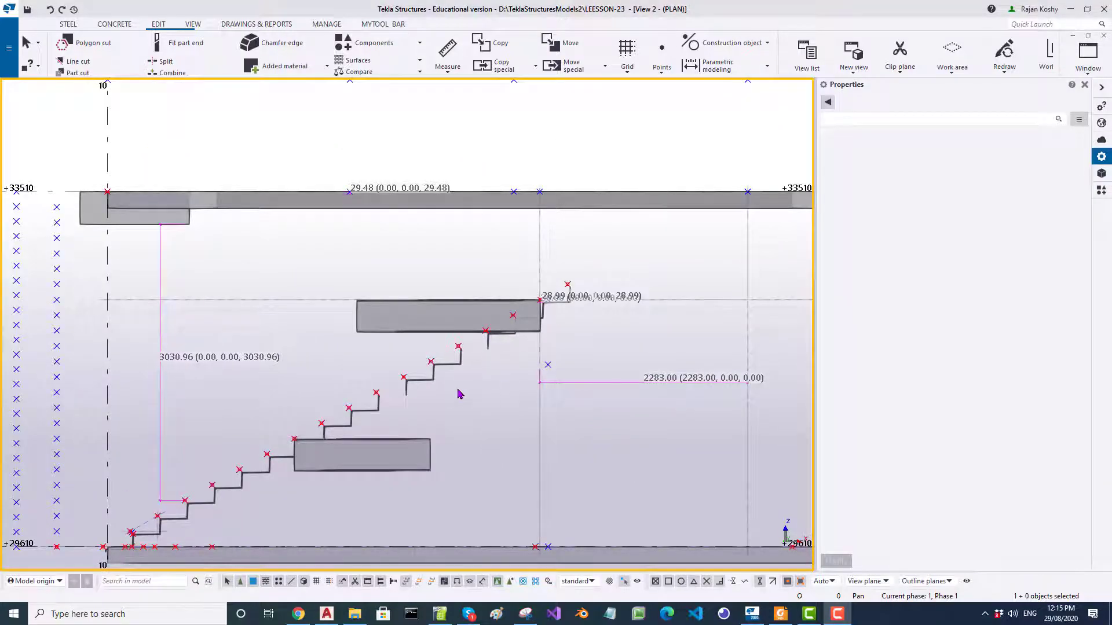
Reposition the landing and mid-flight plates in the elevation view
{"action": "left_click_drag", "start_coordinate": [458, 394], "coordinate": [492, 304]}
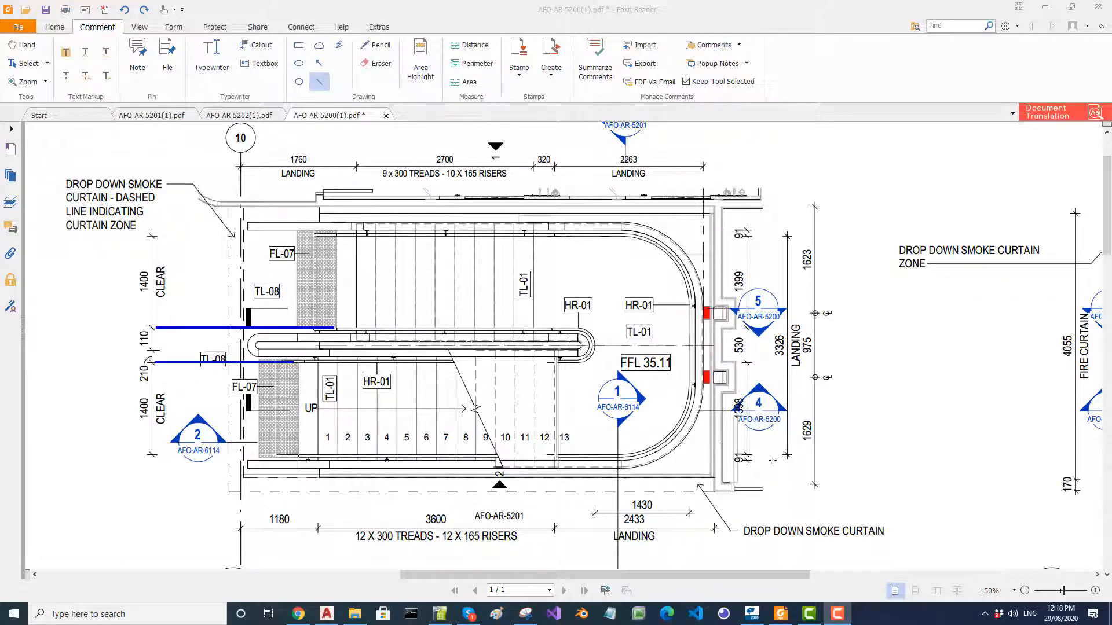
{"action": "mouse_move", "coordinate": [713, 404]}
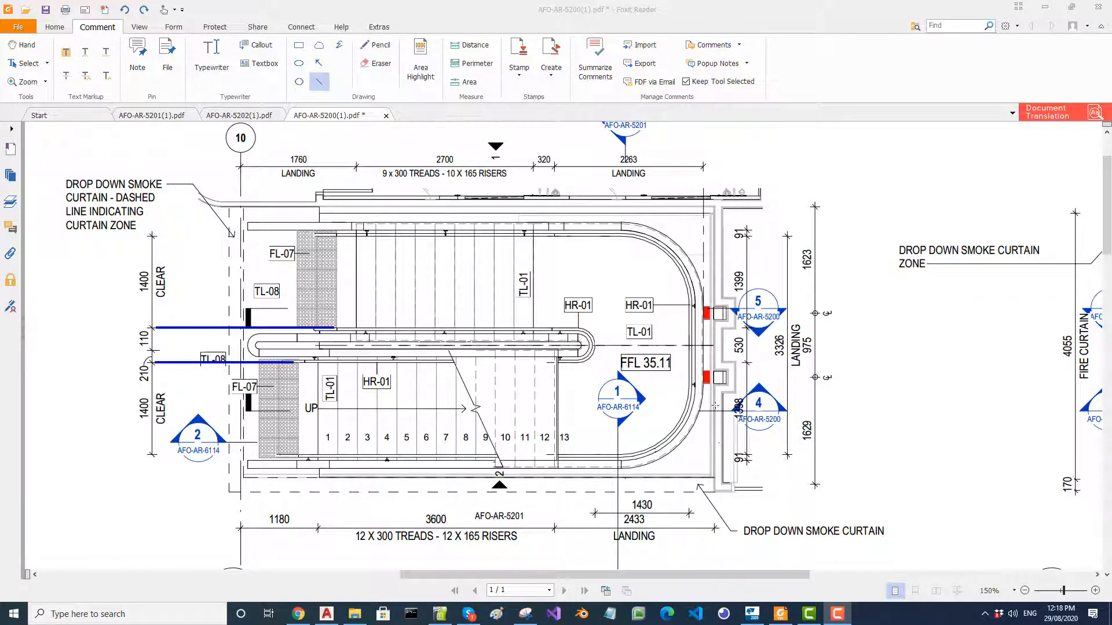
{"action": "mouse_move", "coordinate": [83, 289]}
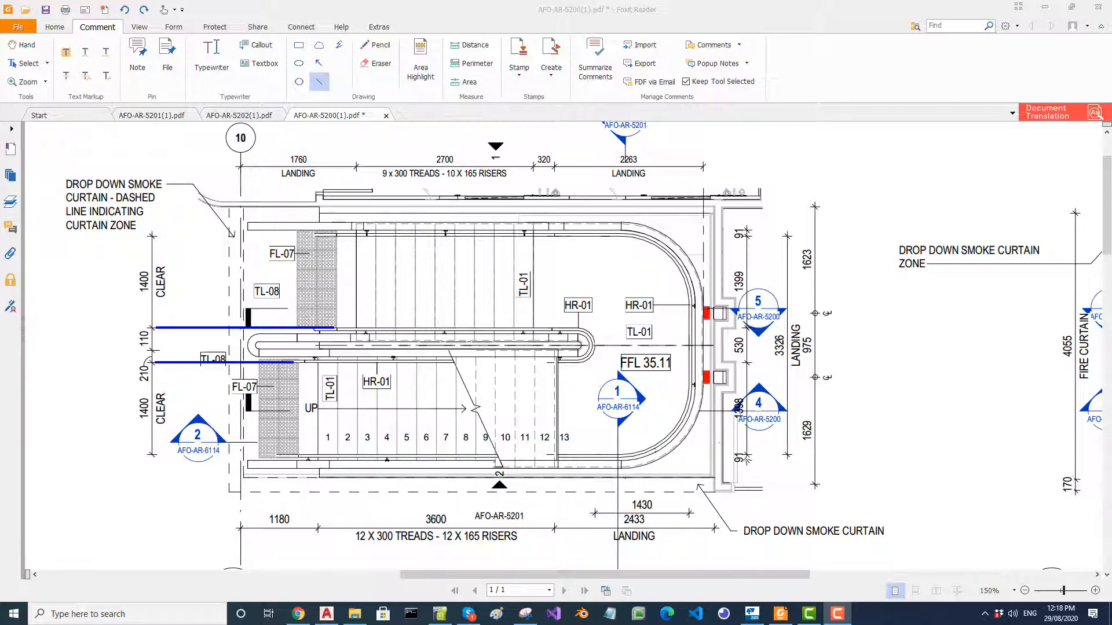
Draw a horizontal blue marker line across the stair plan's flight edges
{"action": "left_click_drag", "start_coordinate": [102, 461], "coordinate": [745, 461]}
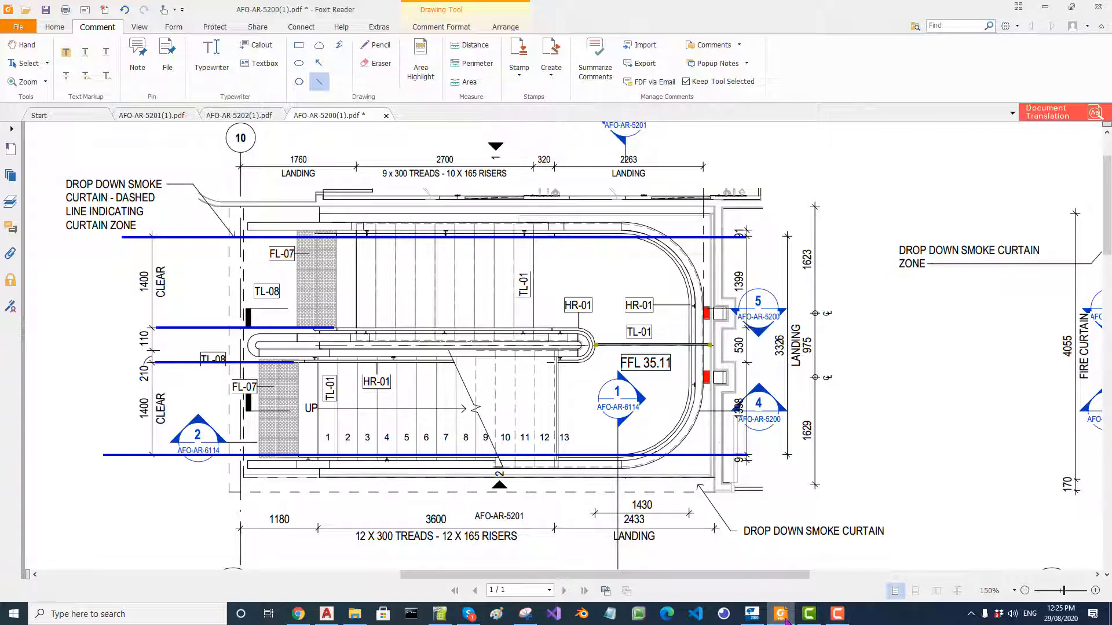
{"action": "left_click", "coordinate": [780, 614]}
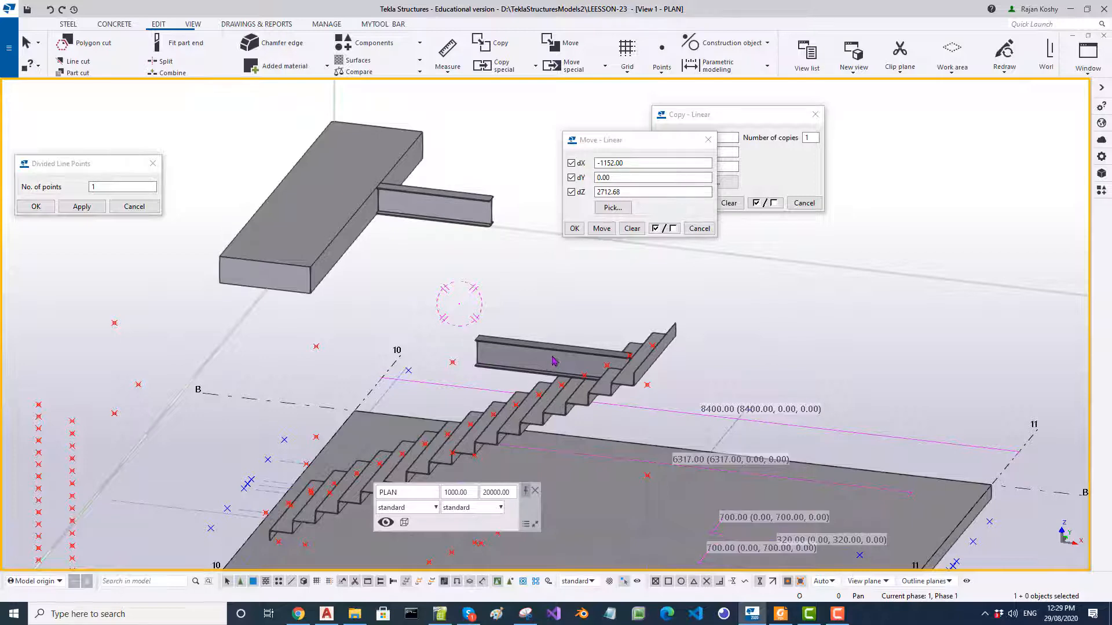
{"action": "mouse_move", "coordinate": [525, 377]}
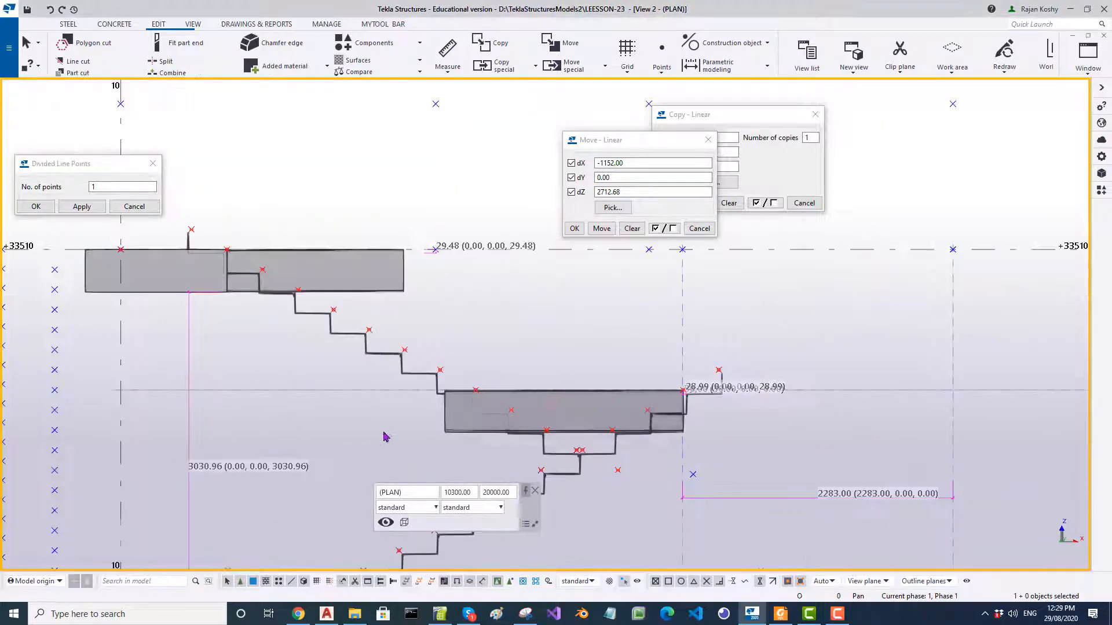
{"action": "mouse_move", "coordinate": [397, 458]}
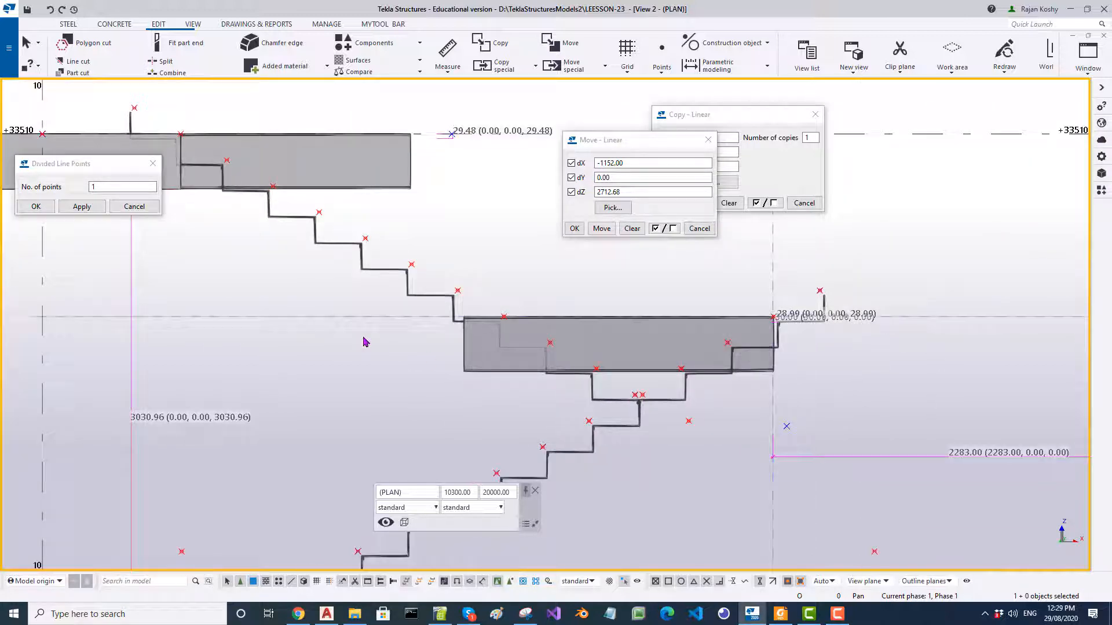
{"action": "mouse_move", "coordinate": [715, 399]}
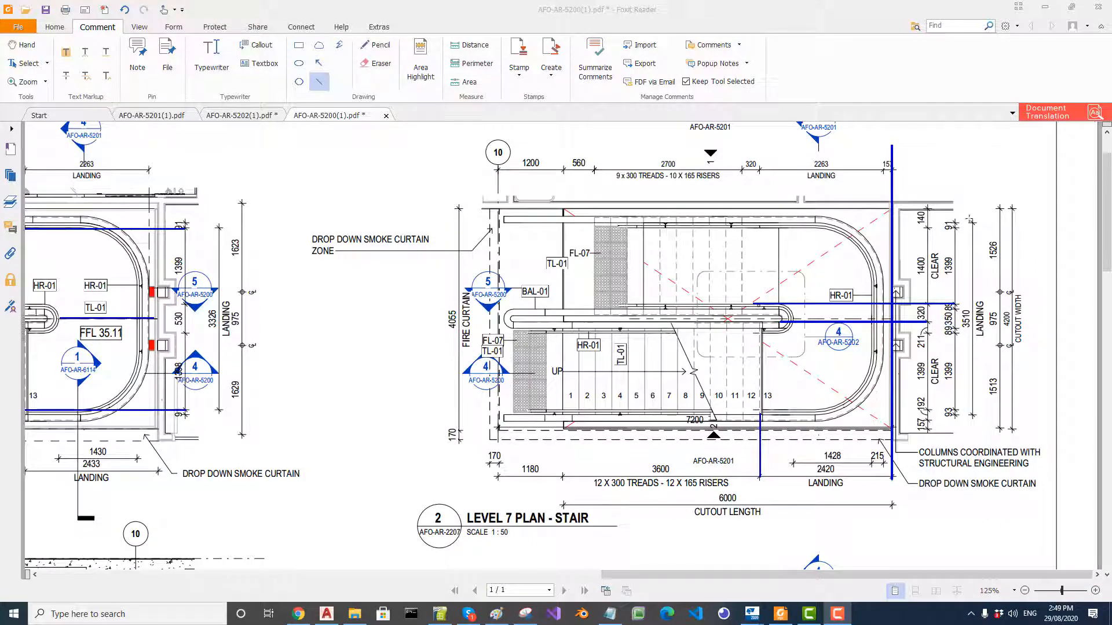
{"action": "mouse_move", "coordinate": [894, 284]}
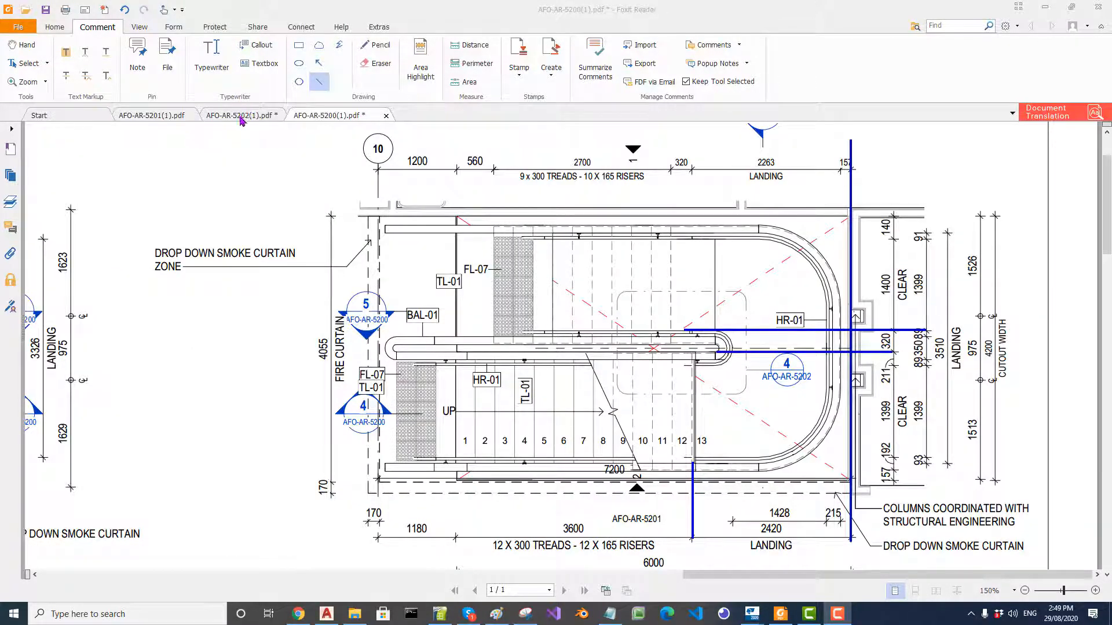
Open the AFO-AR-5202 drawing and zoom to 600% on the landing detail
{"action": "left_click", "coordinate": [239, 115]}
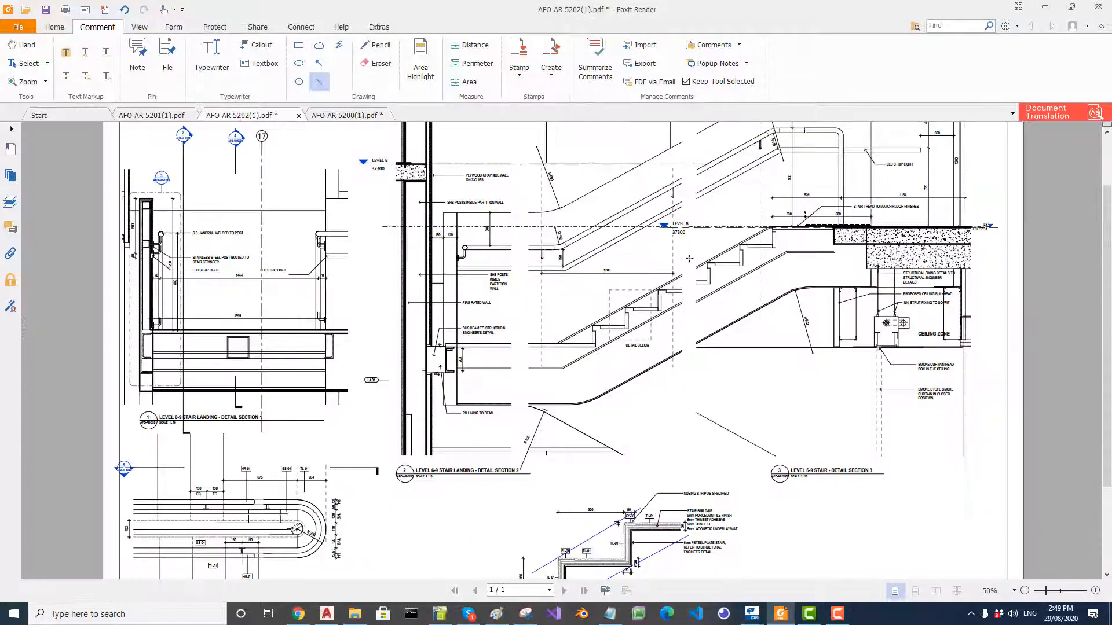
{"action": "left_click", "coordinate": [1095, 591]}
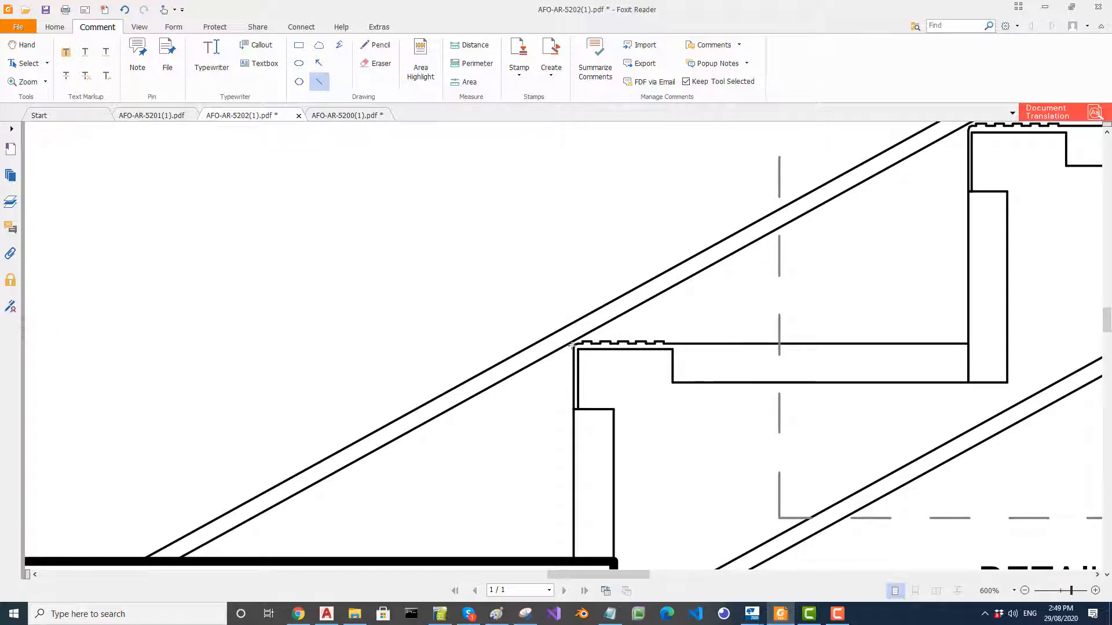
{"action": "mouse_move", "coordinate": [580, 319]}
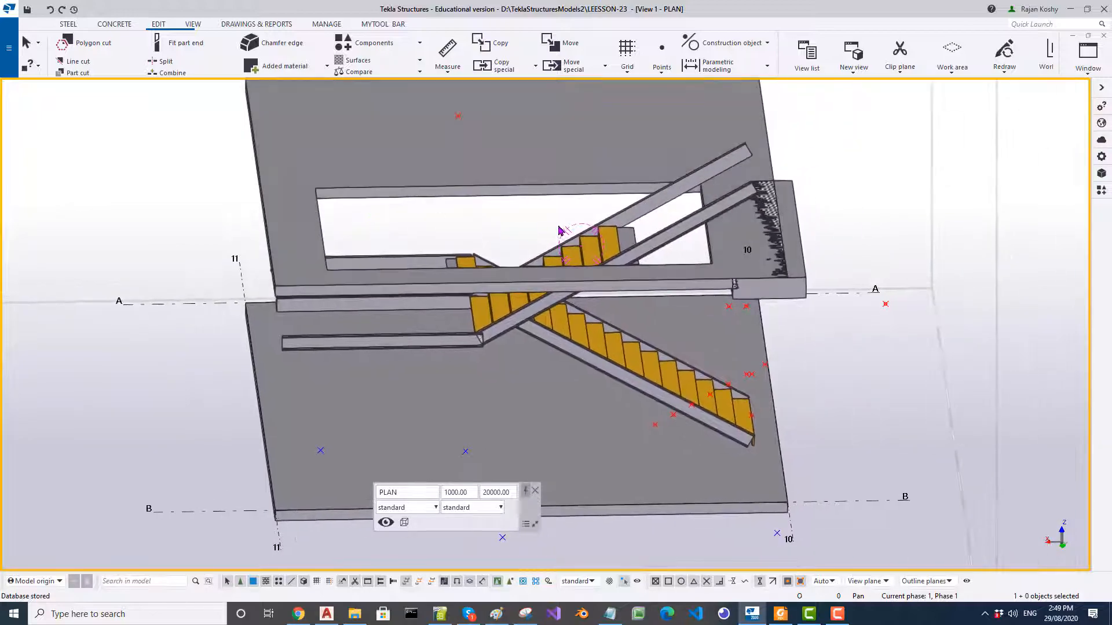
Orbit the 3D view in close on the intermediate landing treads
{"action": "left_click_drag", "start_coordinate": [560, 230], "coordinate": [532, 228]}
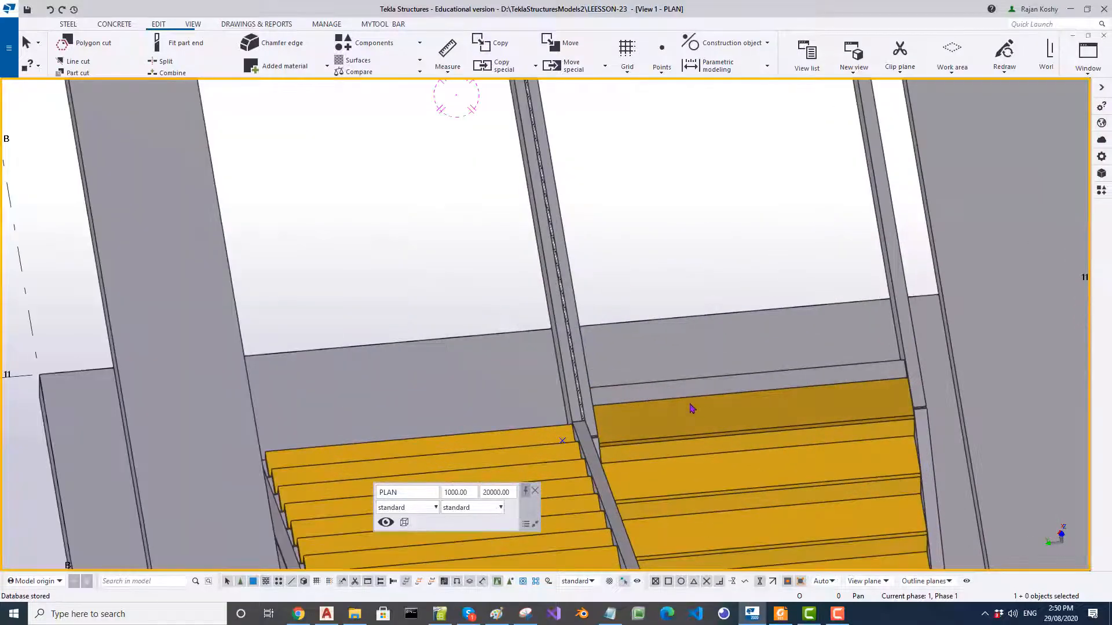
{"action": "left_click_drag", "start_coordinate": [692, 409], "coordinate": [585, 424]}
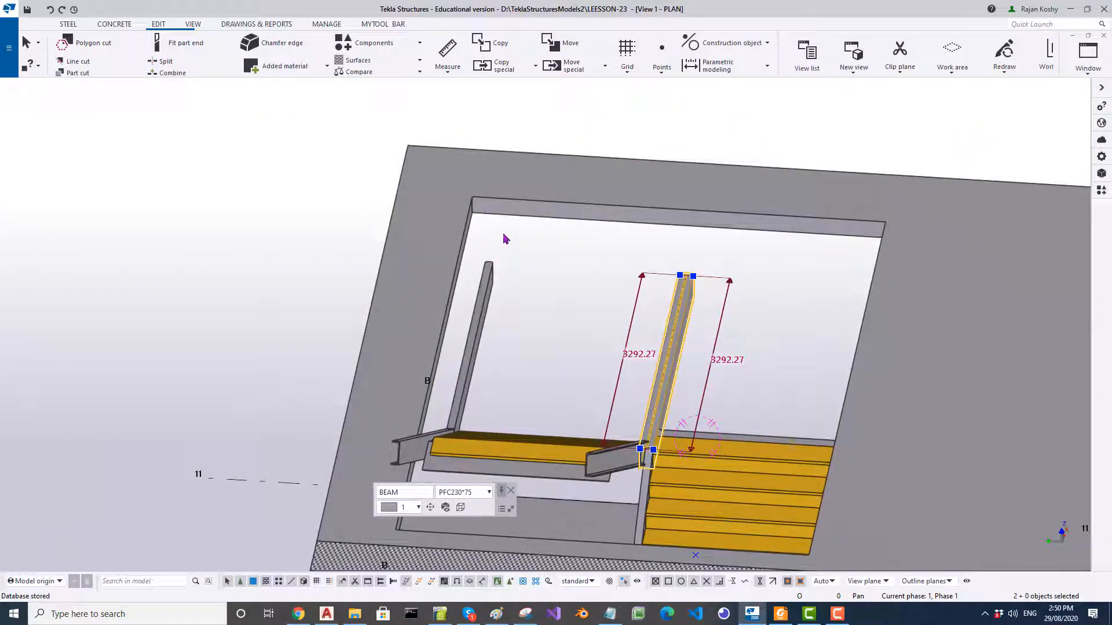
{"action": "mouse_move", "coordinate": [767, 345]}
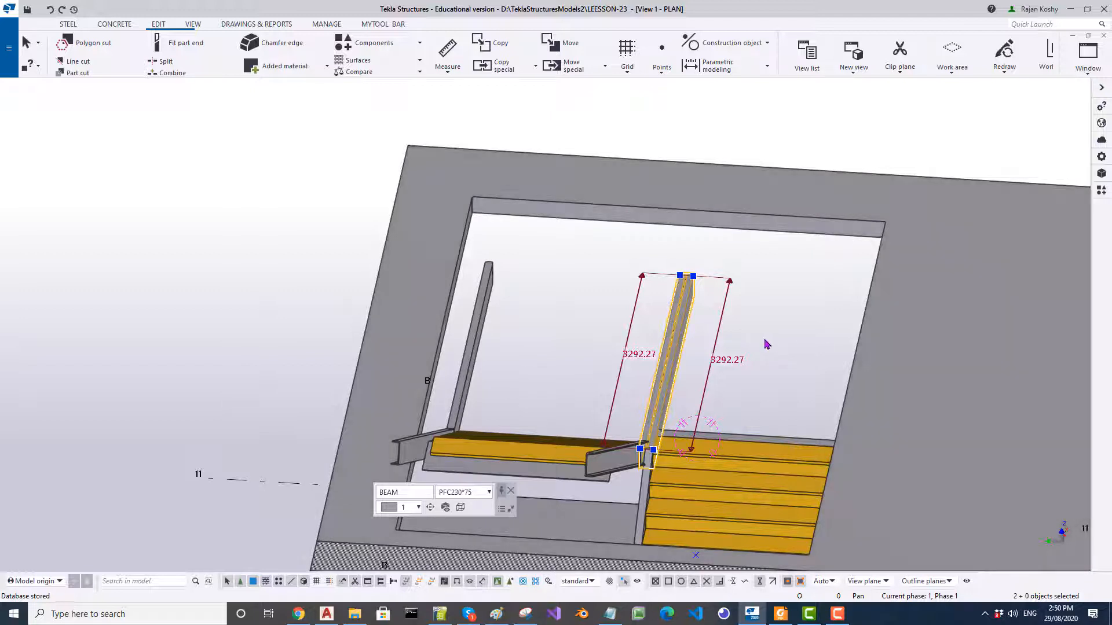